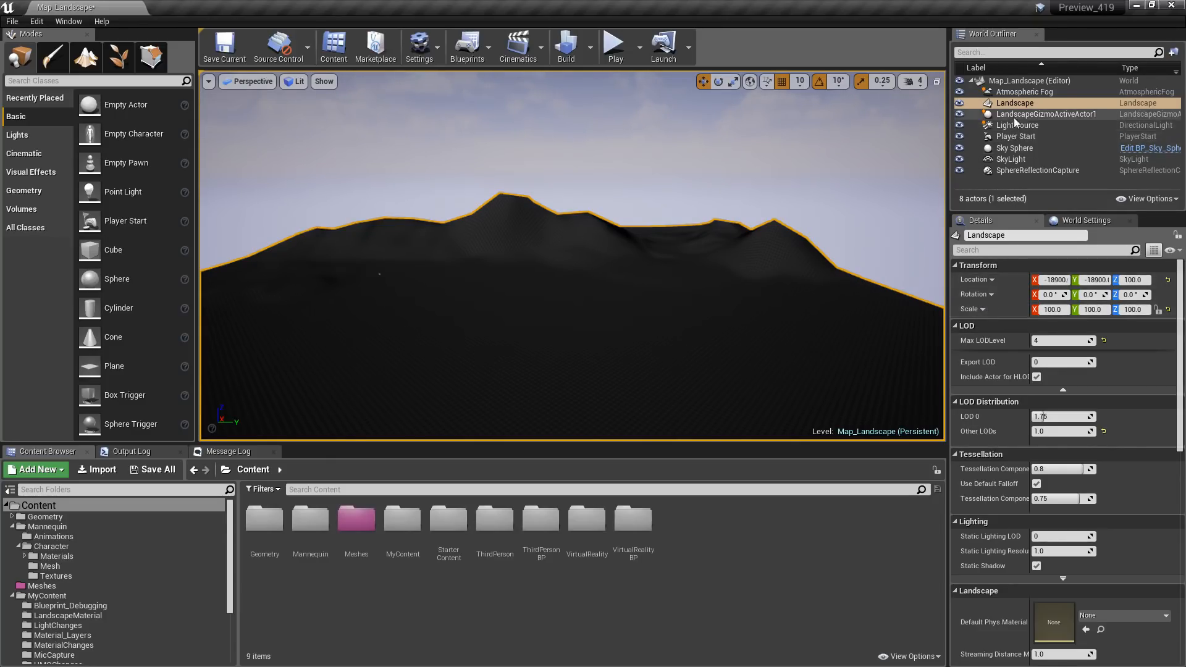
- Select the landscape and colour it by level of detail via the Landscape > LOD view mode
{"action": "left_click", "coordinate": [1015, 102]}
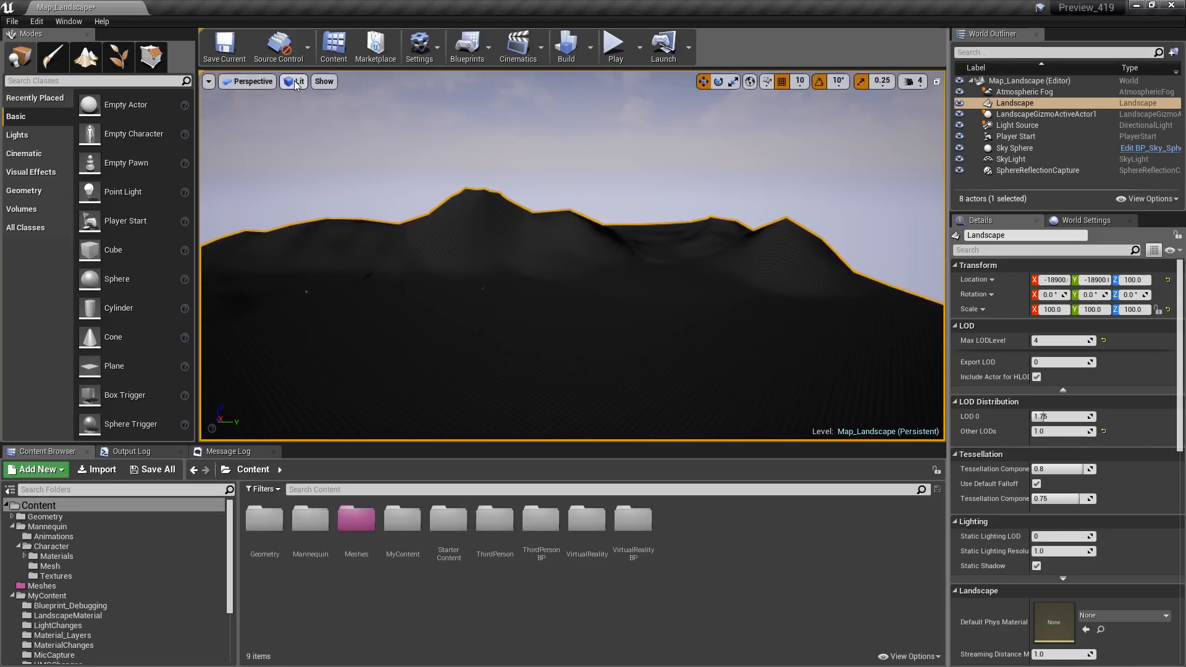
{"action": "left_click", "coordinate": [298, 82]}
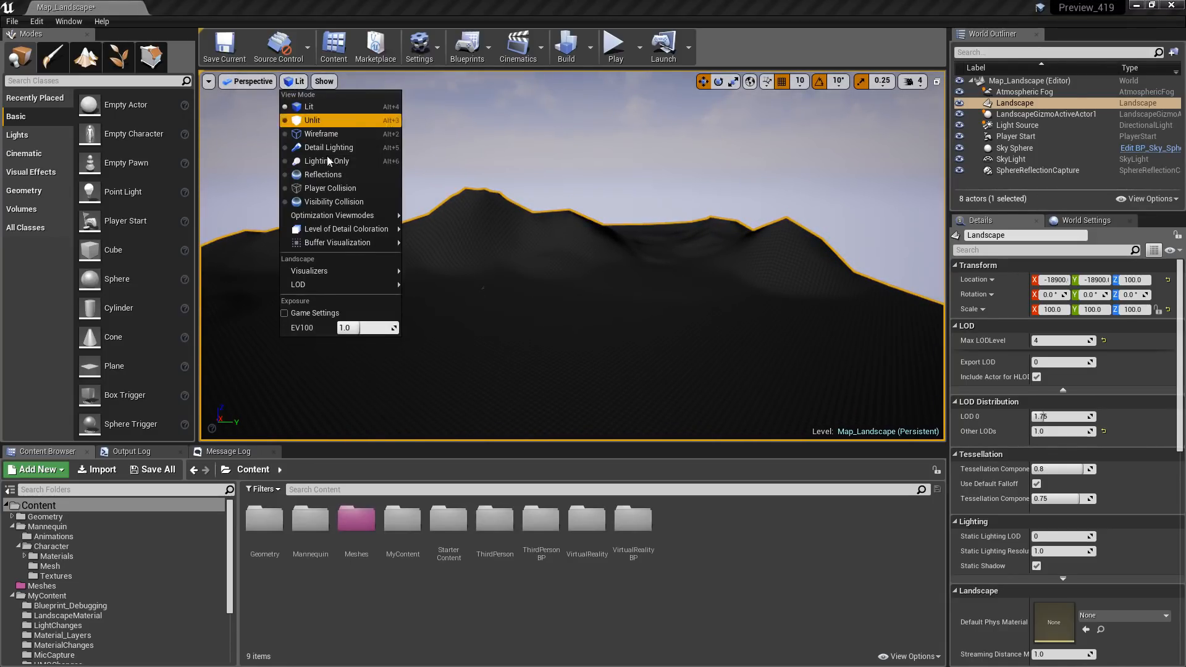
{"action": "left_click", "coordinate": [313, 120]}
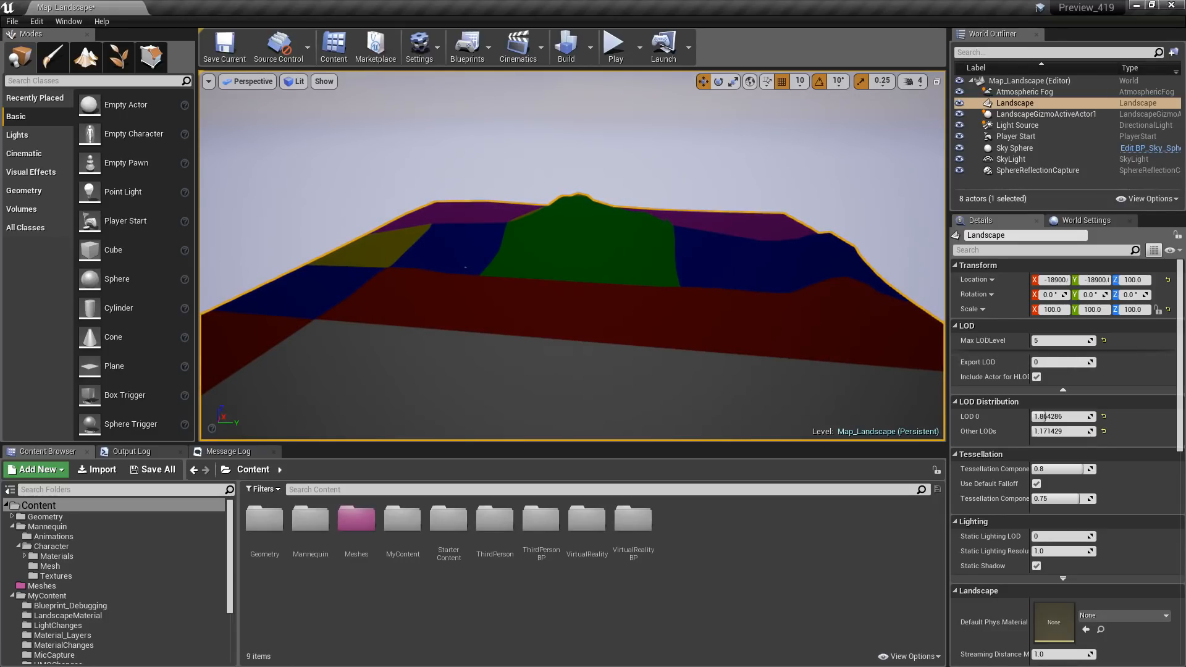
{"action": "mouse_move", "coordinate": [773, 378]}
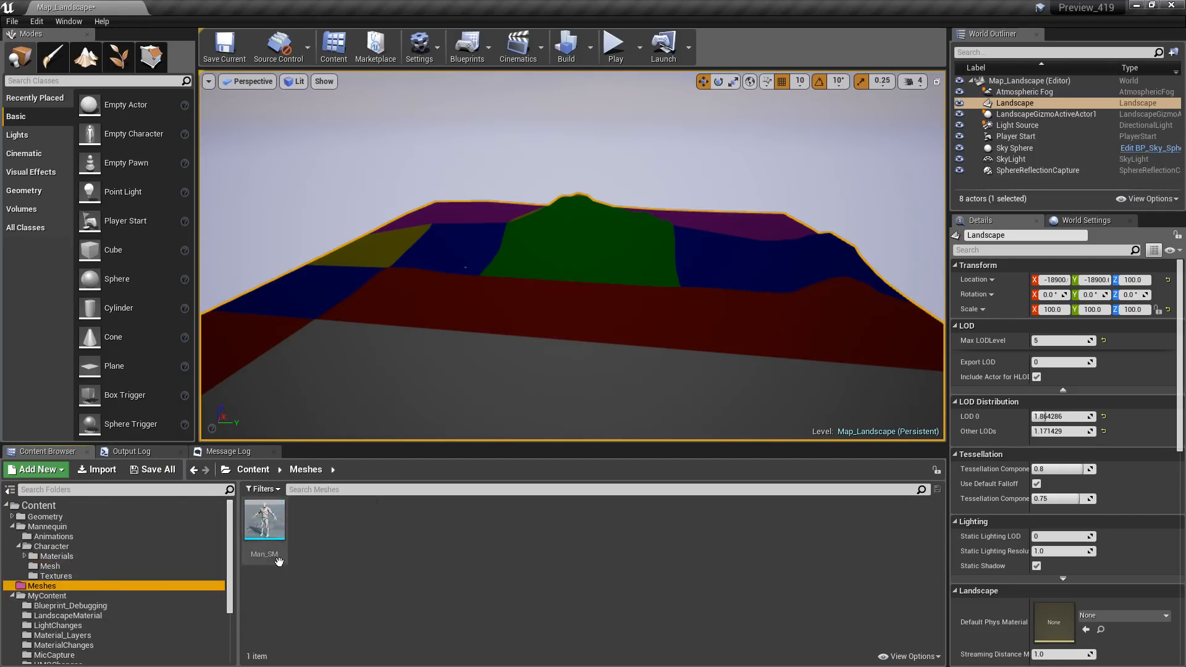
- Open Man_SM from the Meshes folder in the Static Mesh Editor
{"action": "double_click", "coordinate": [265, 520]}
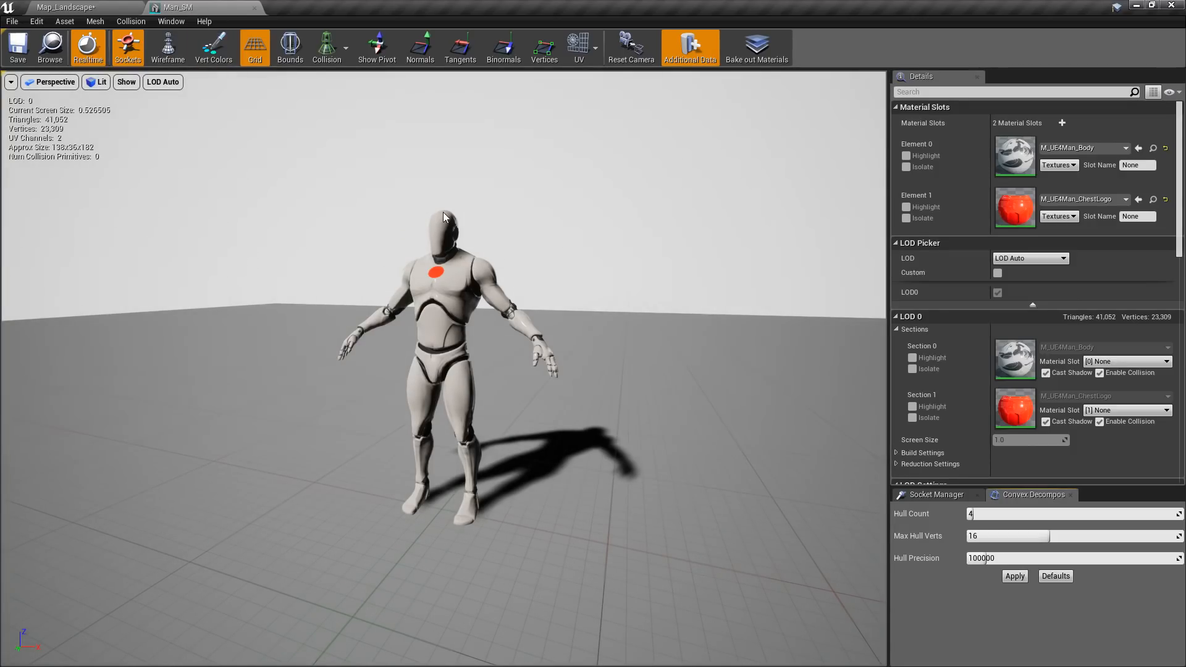
{"action": "left_click", "coordinate": [130, 21]}
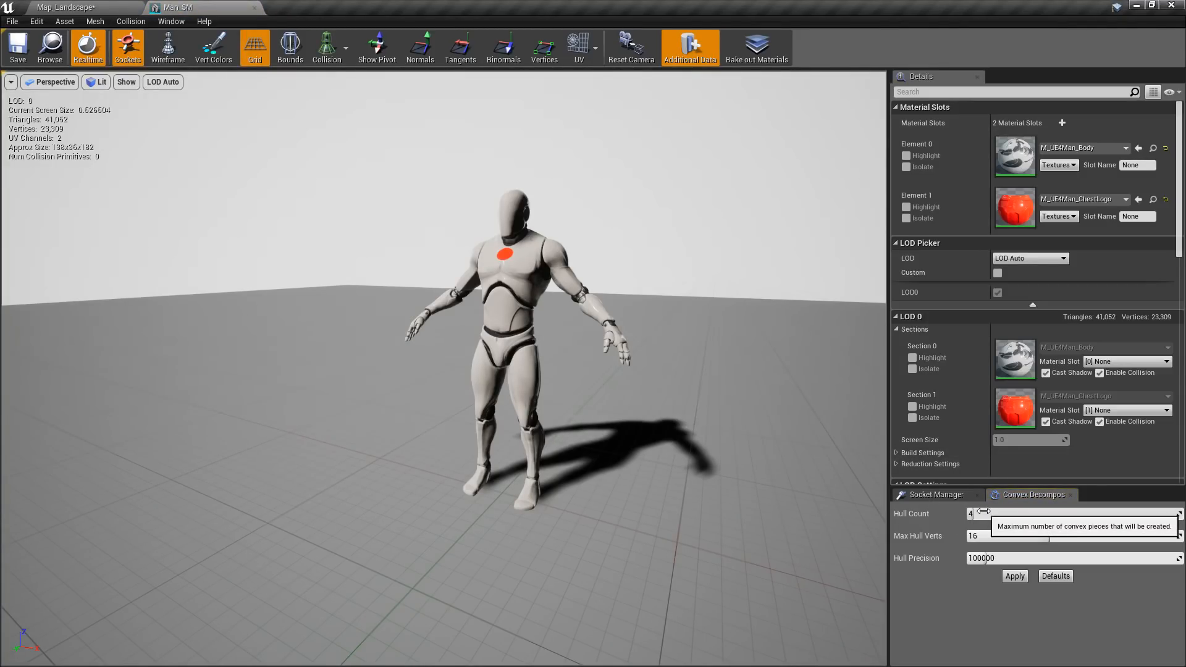
{"action": "mouse_move", "coordinate": [994, 613]}
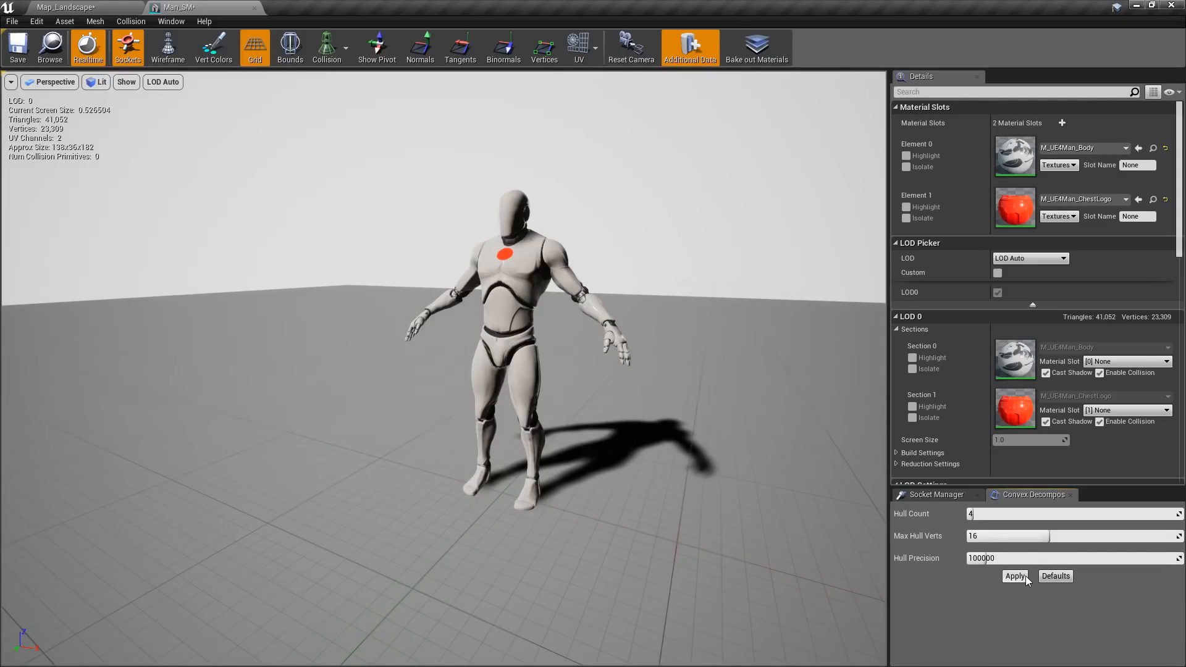
- Apply convex decomposition, then rebuild with Hull Count 64, Max Hull Verts 32, Hull Precision 530000
{"action": "left_click", "coordinate": [1013, 575]}
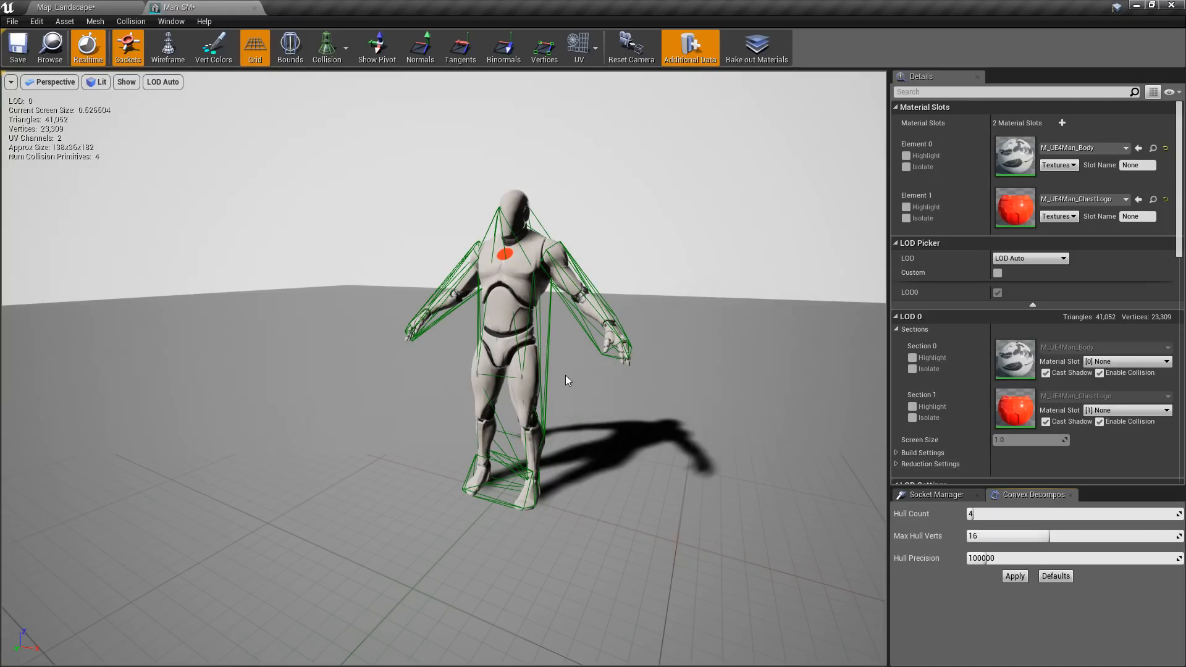
{"action": "mouse_move", "coordinate": [976, 514]}
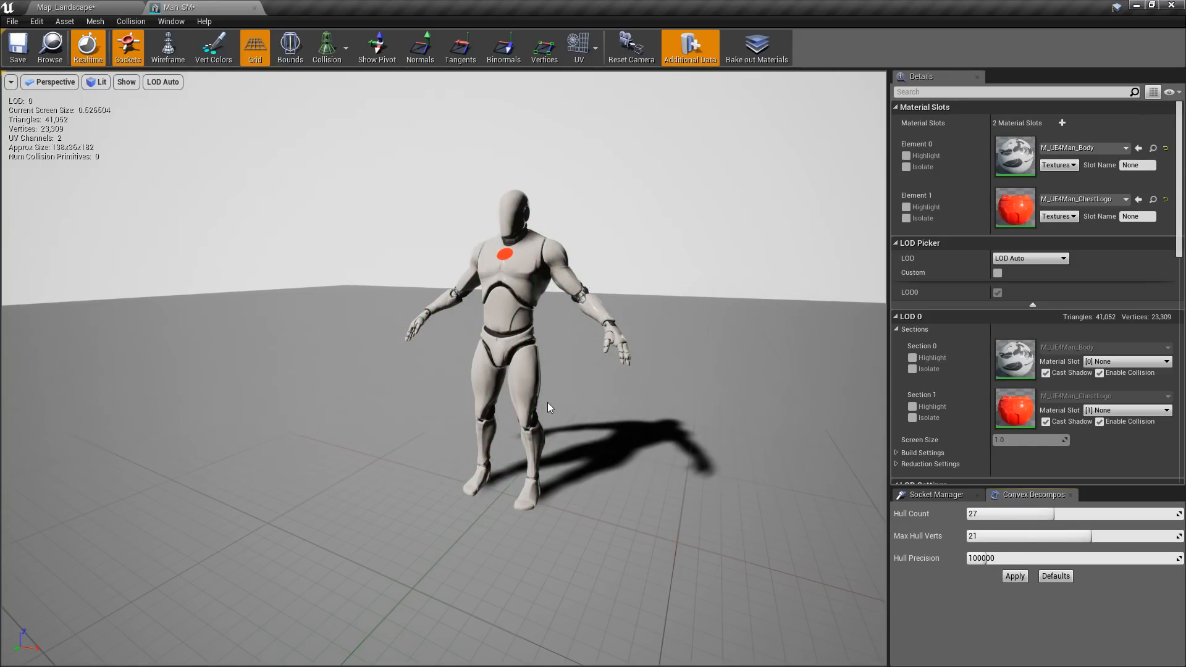
{"action": "left_click", "coordinate": [1013, 576]}
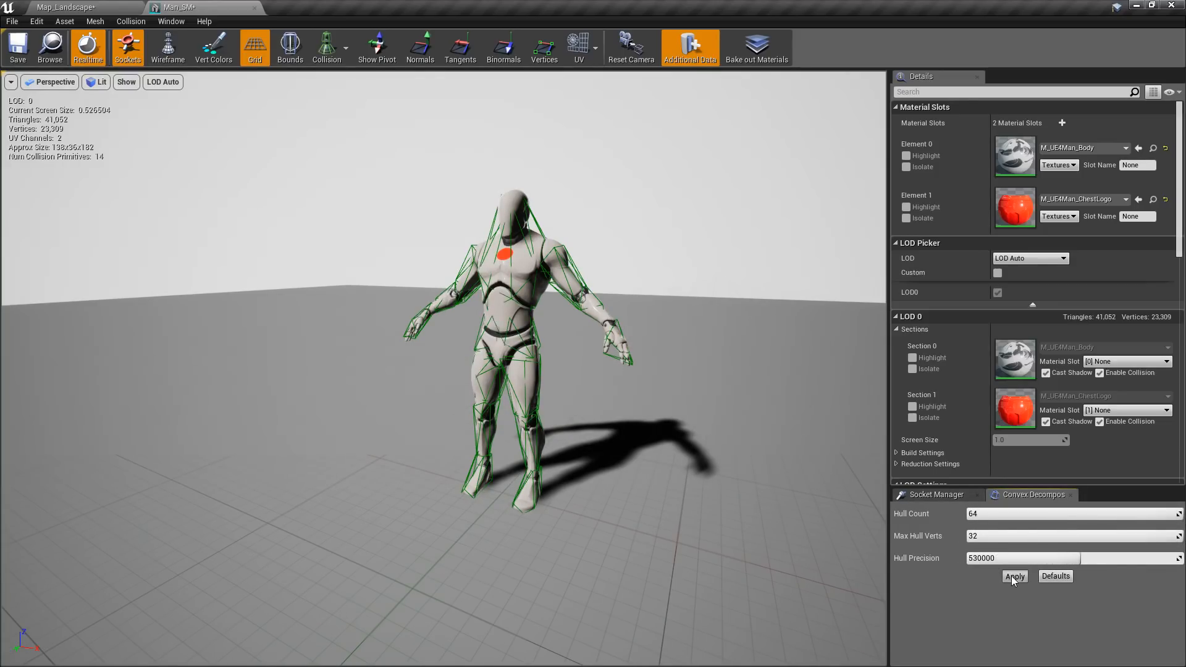
{"action": "left_click", "coordinate": [1014, 576]}
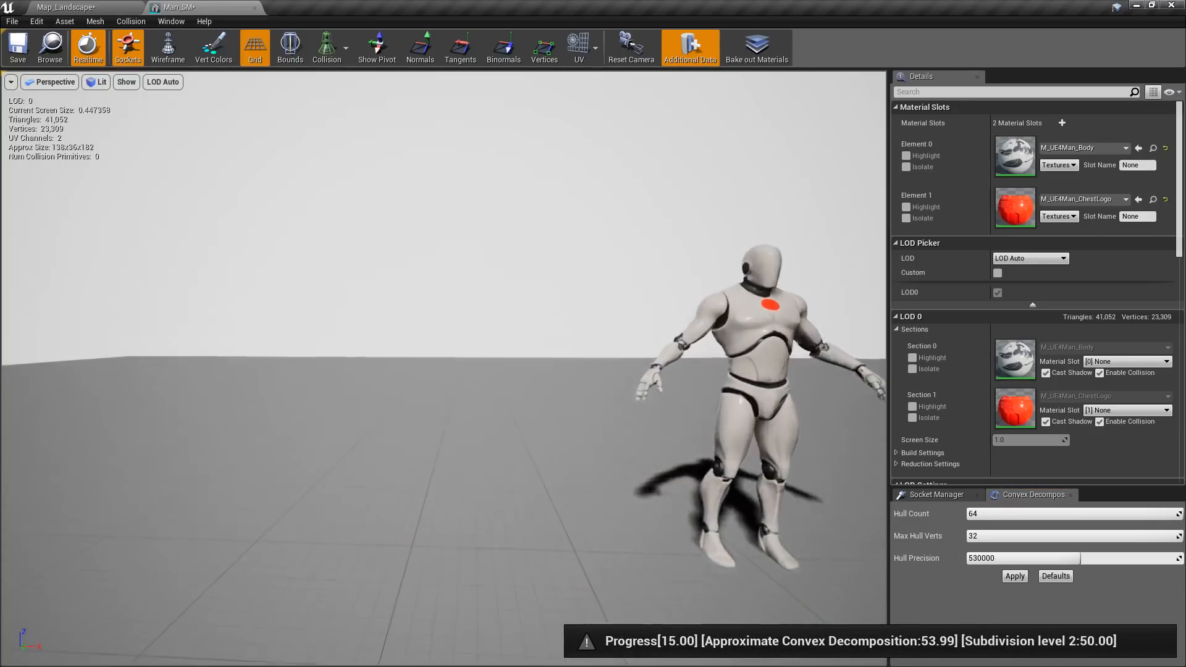
- Switch back to the Map_Landscape level and save it
{"action": "left_click", "coordinate": [66, 8]}
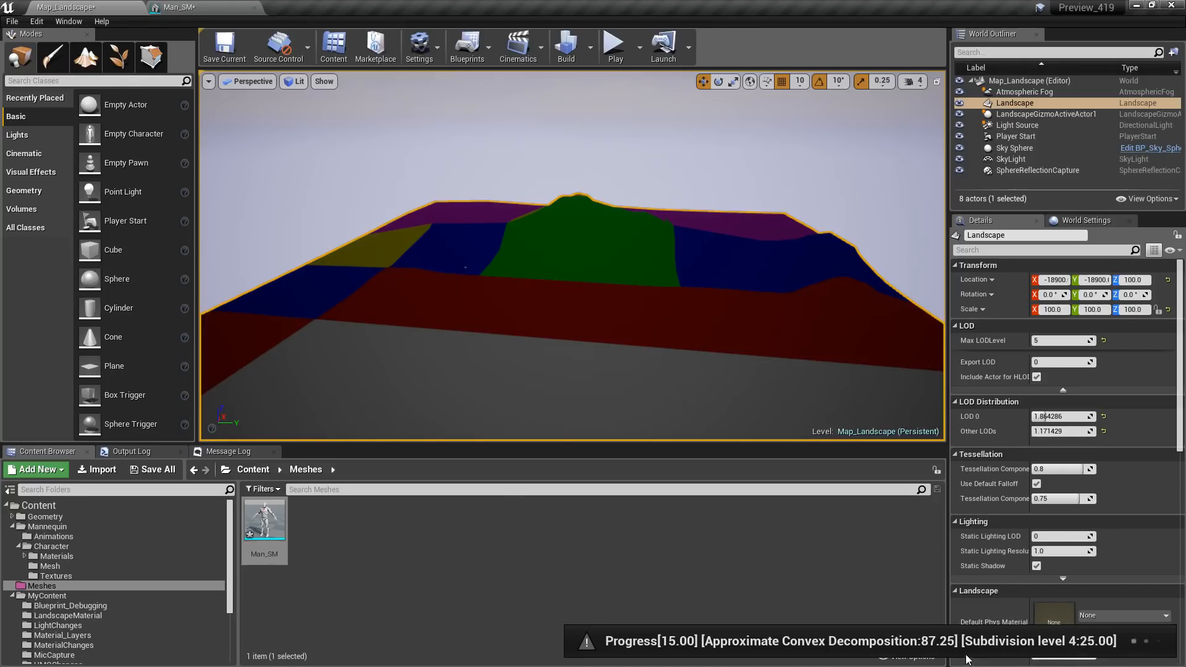
{"action": "mouse_move", "coordinate": [601, 557]}
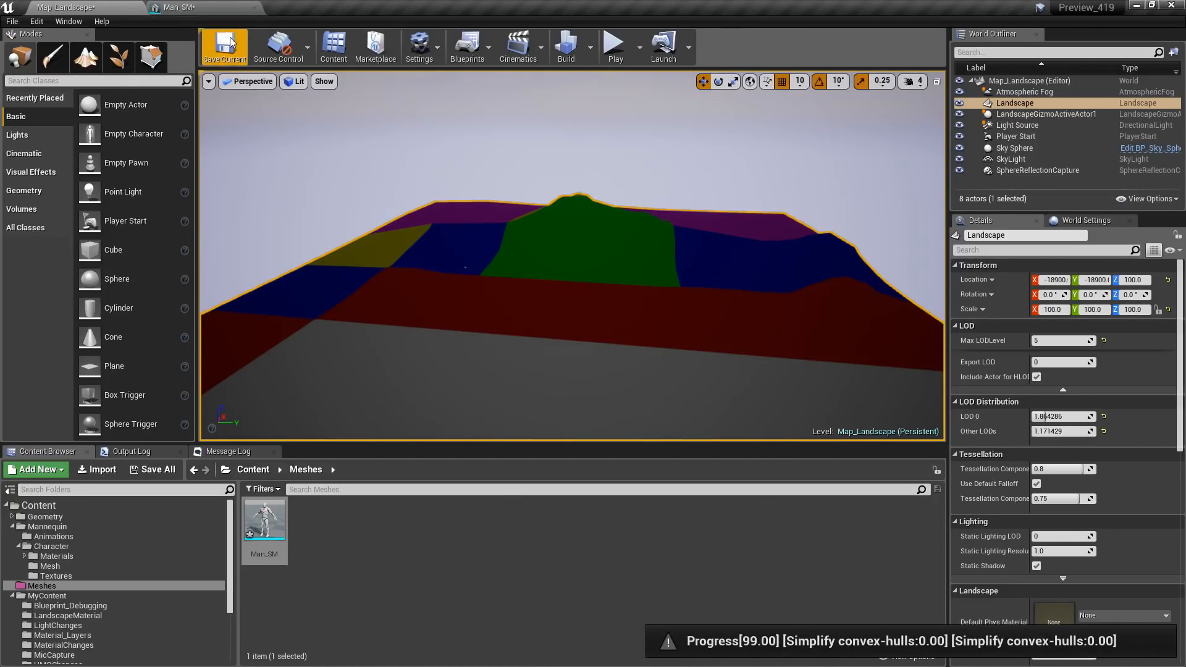
{"action": "left_click", "coordinate": [182, 7]}
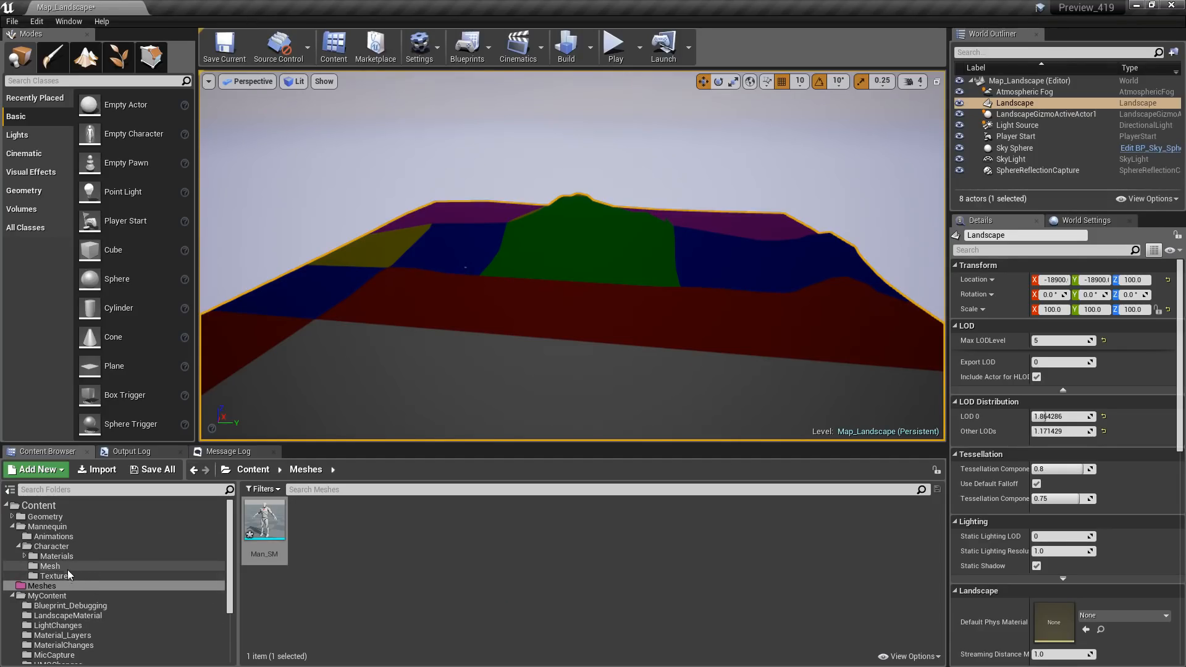
- Reopen Man_SM and tick Custom in its LOD Picker to choose LOD levels manually
{"action": "double_click", "coordinate": [264, 520]}
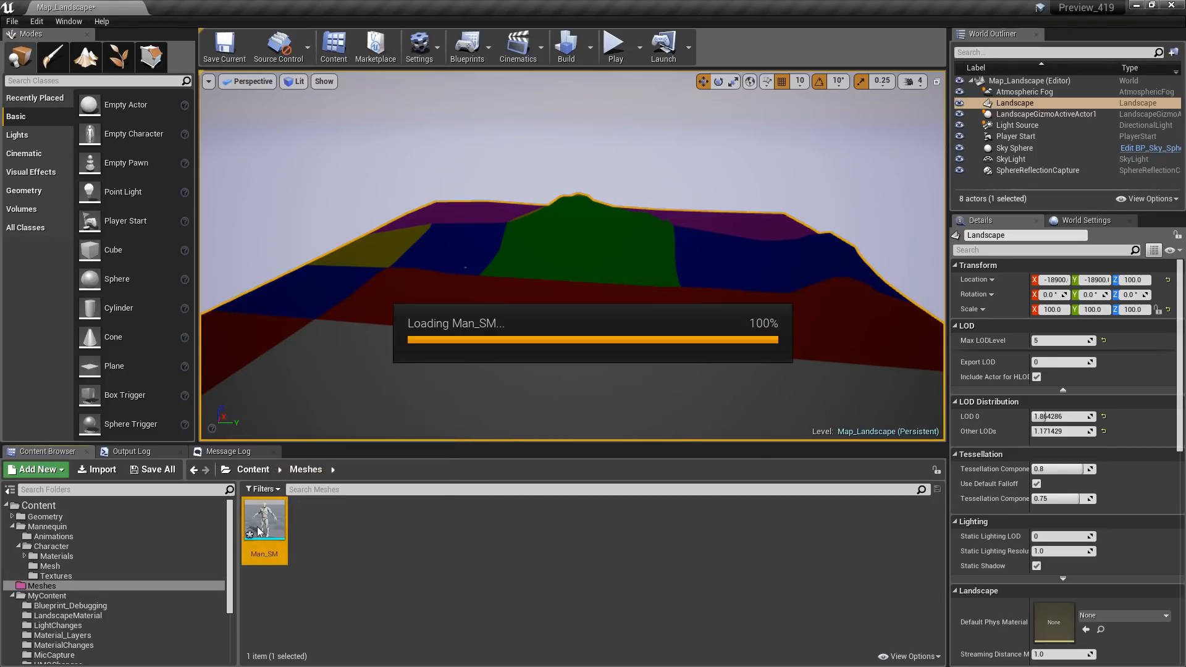
{"action": "double_click", "coordinate": [264, 520]}
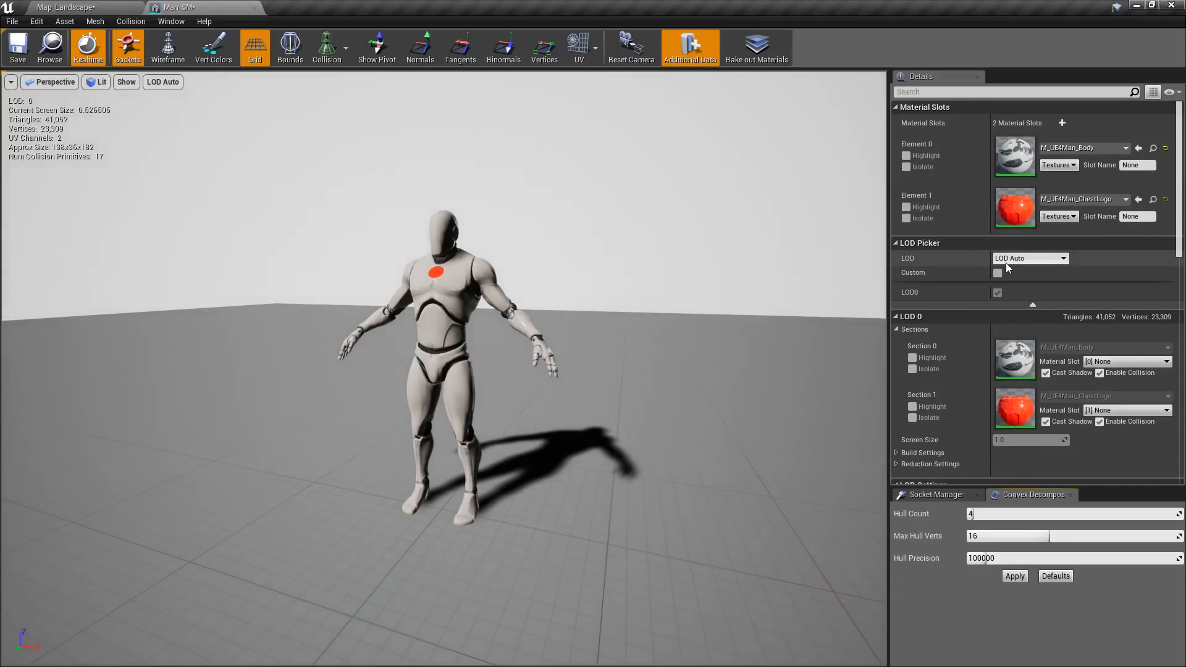
{"action": "scroll", "scroll_direction": "down", "scroll_amount": 3}
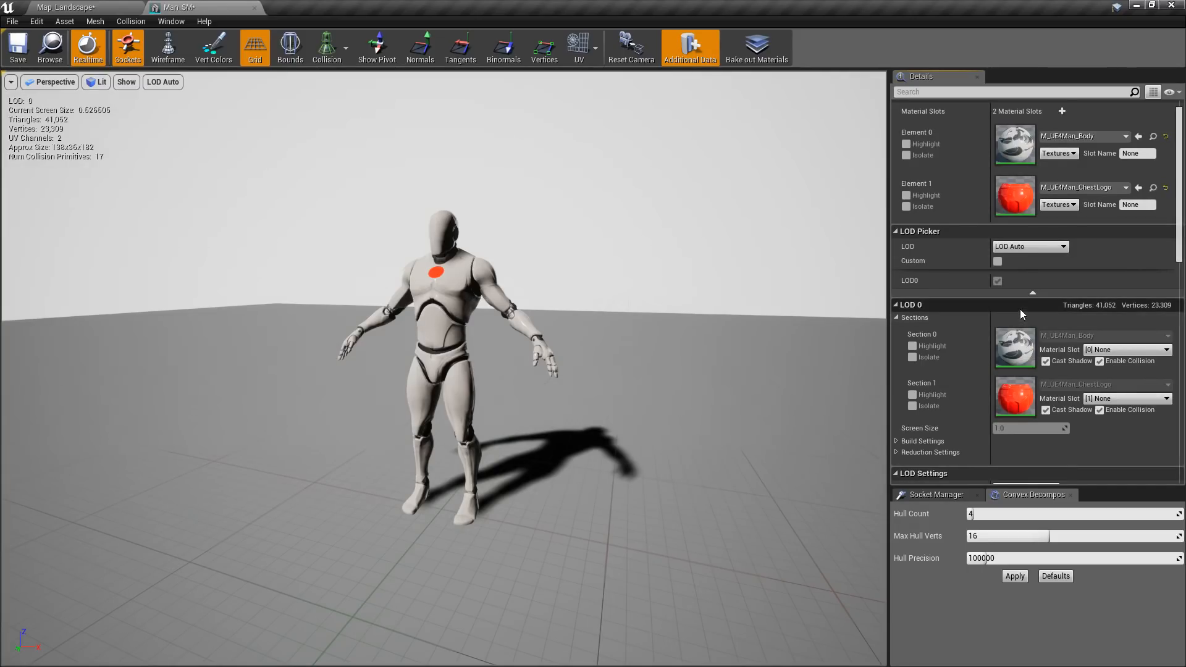
{"action": "mouse_move", "coordinate": [1031, 294]}
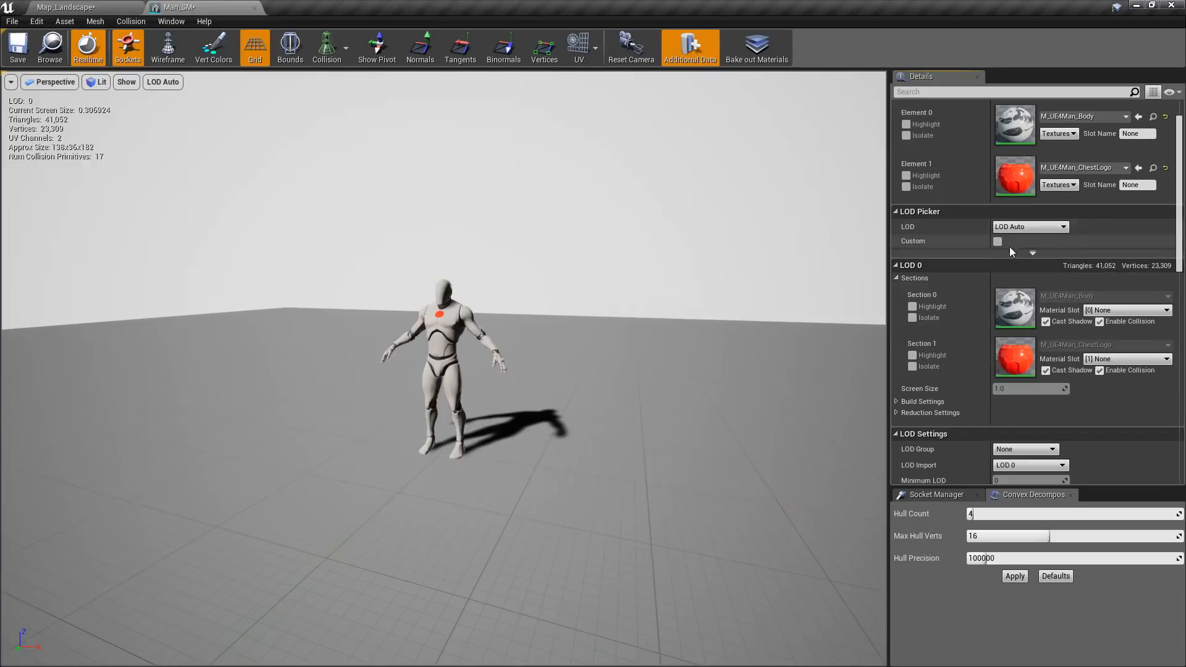
{"action": "left_click", "coordinate": [996, 241]}
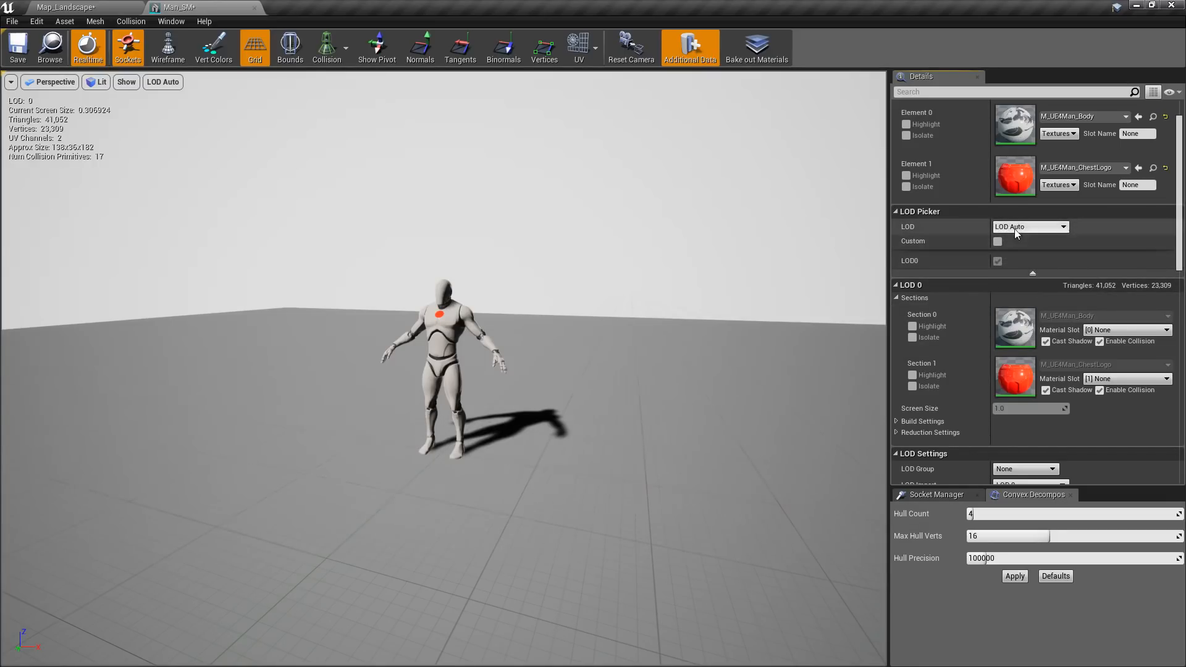
{"action": "left_click", "coordinate": [997, 241]}
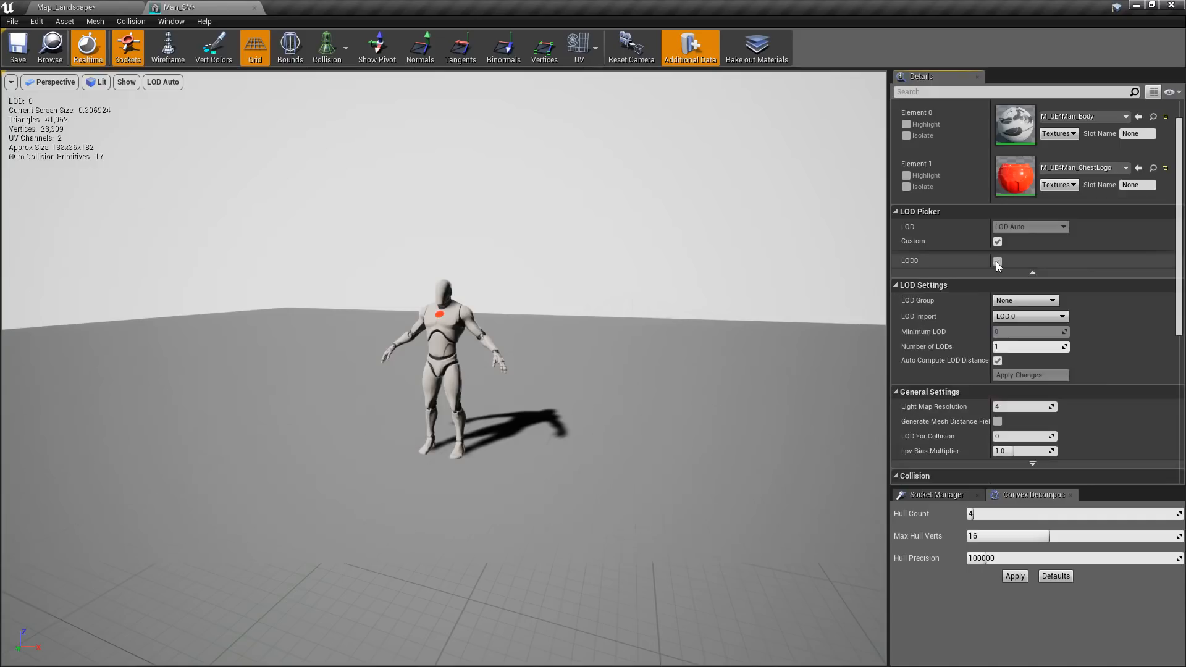
{"action": "left_click", "coordinate": [1020, 376]}
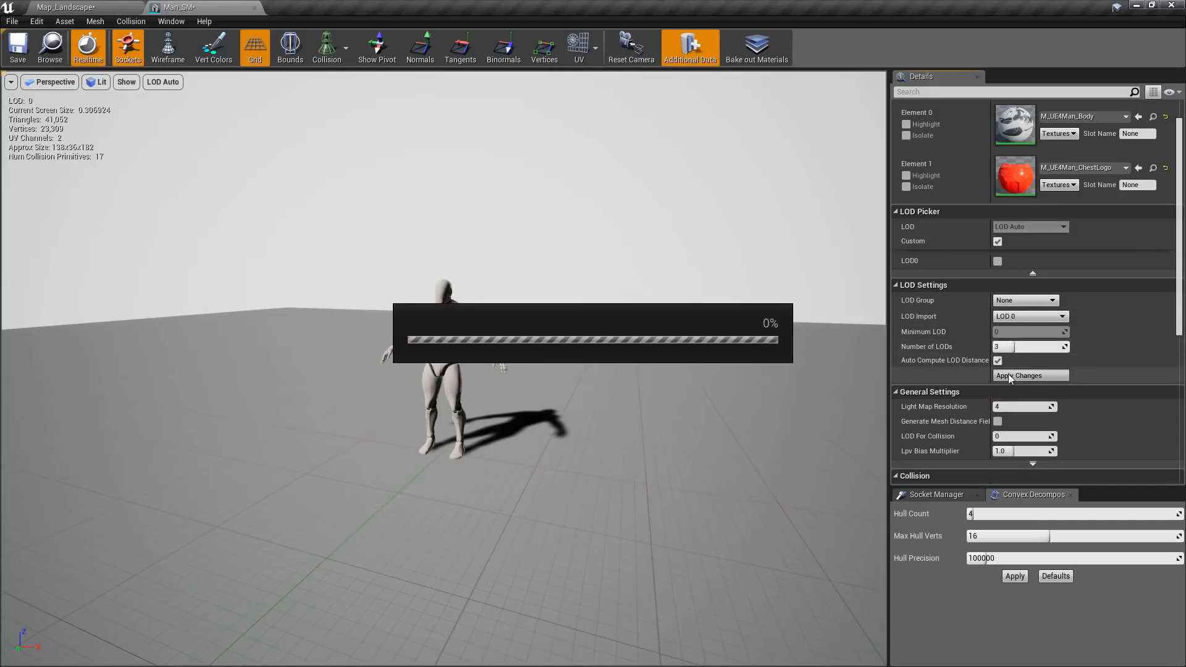
{"action": "left_click", "coordinate": [1029, 376]}
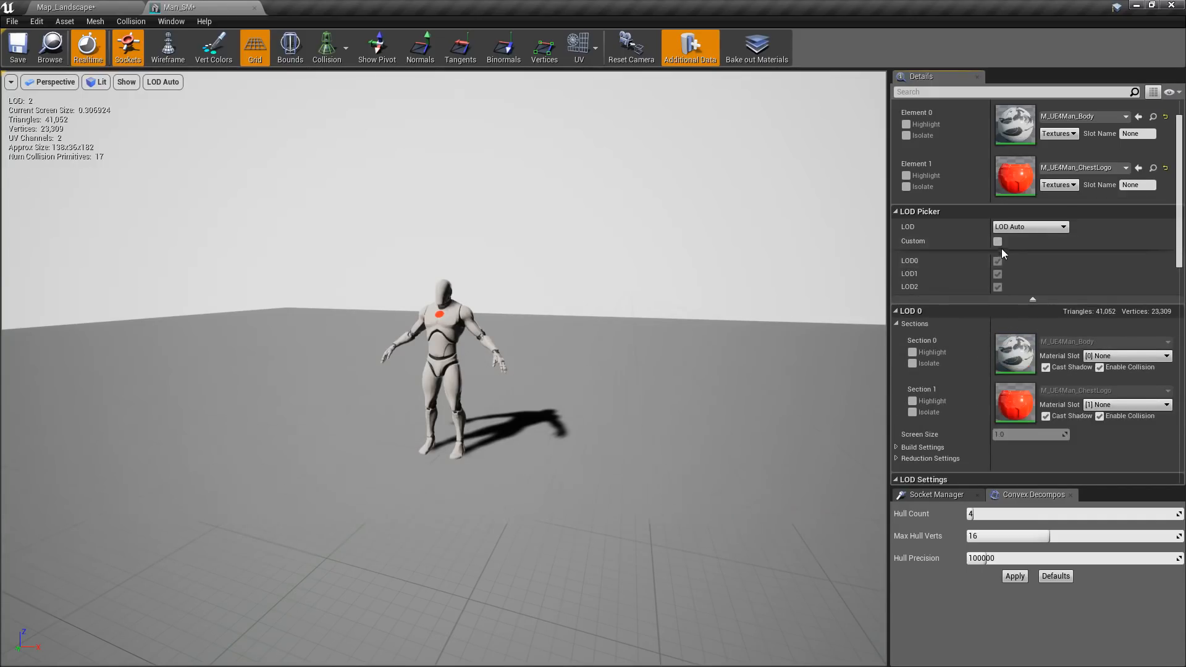
{"action": "left_click", "coordinate": [997, 241]}
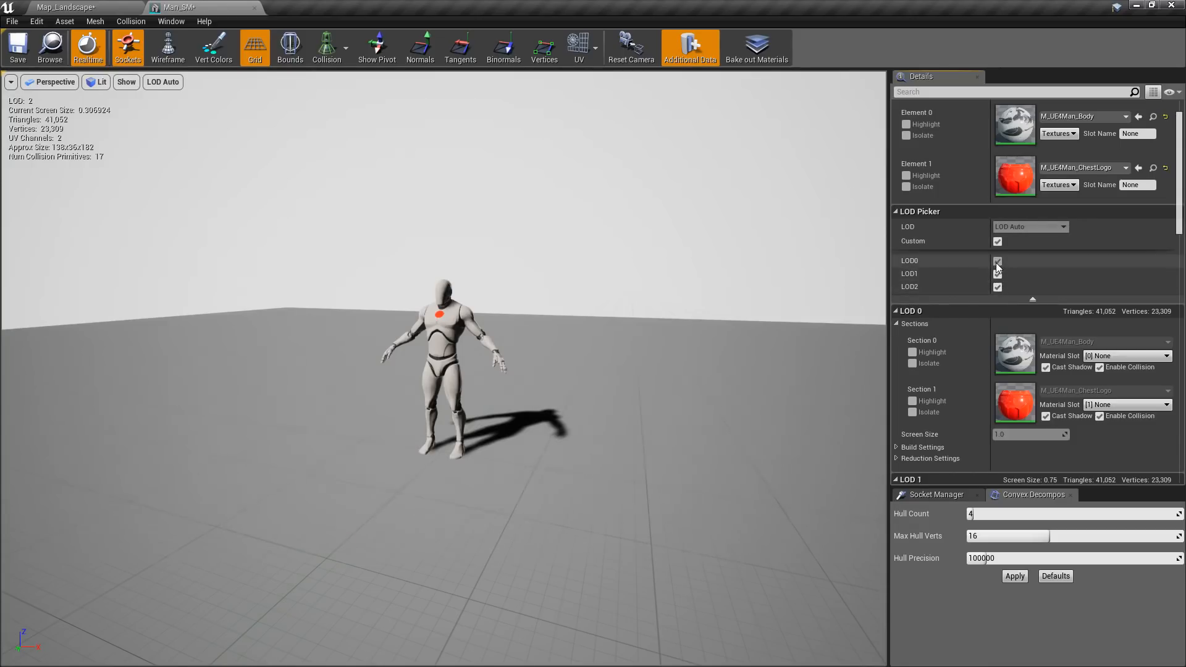
{"action": "left_click", "coordinate": [997, 261]}
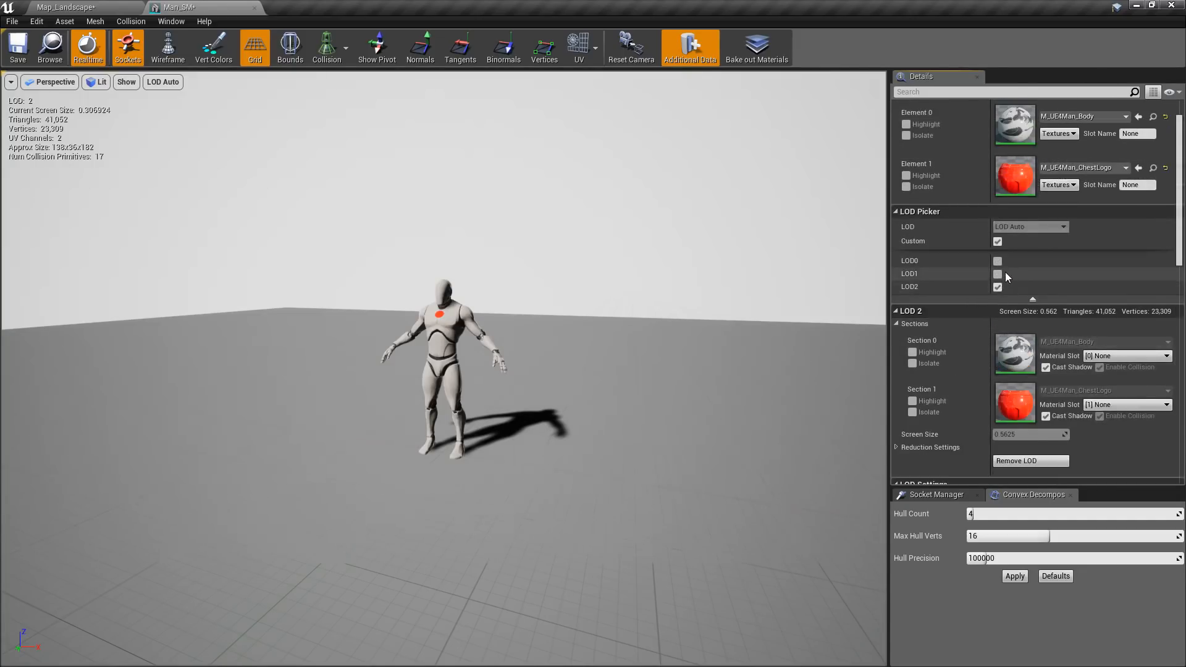
{"action": "left_click", "coordinate": [997, 260]}
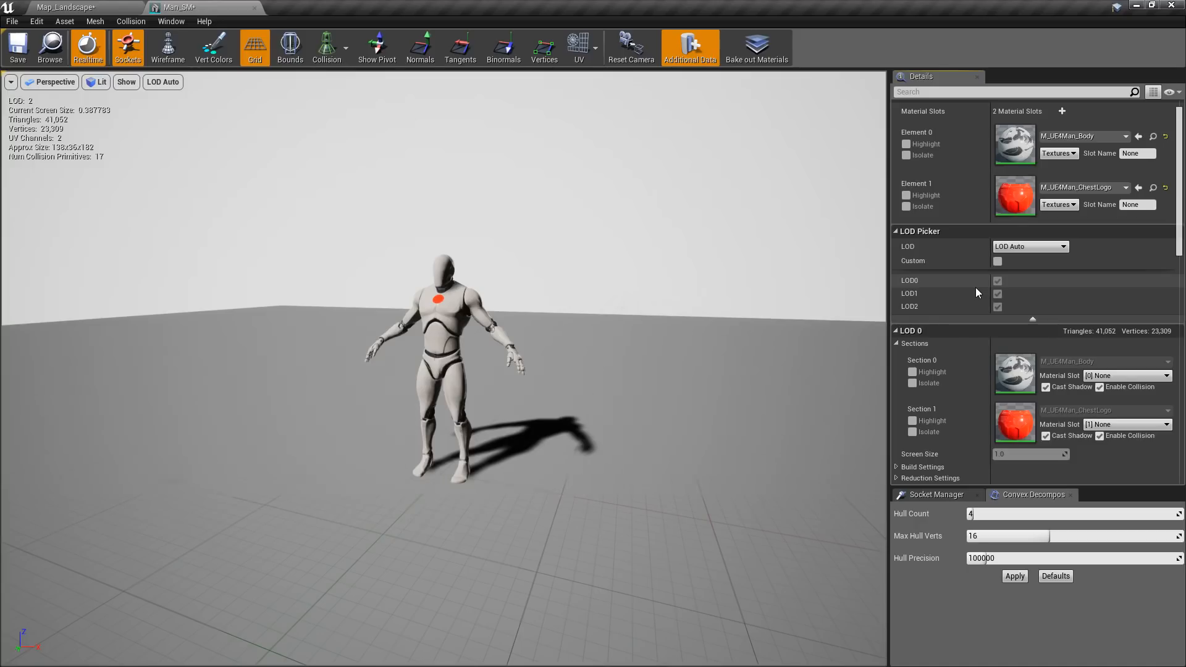
- From Map_Landscape, open the Map_LightChanges level in Content > MyContent > LightChanges
{"action": "left_click", "coordinate": [68, 7]}
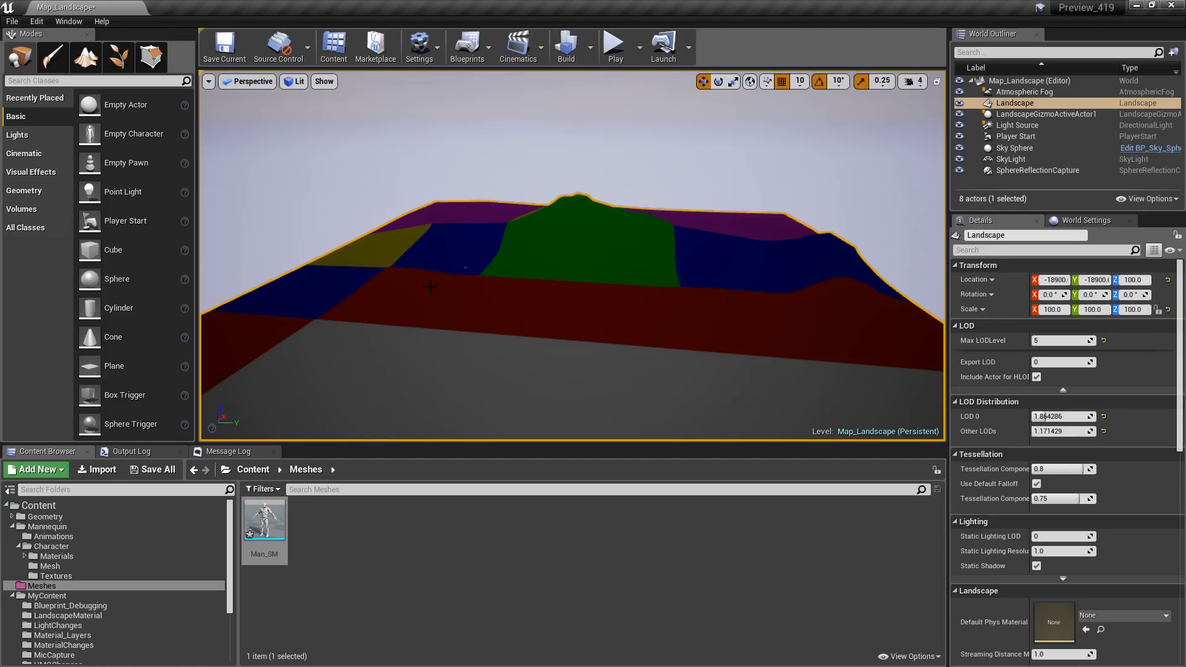
{"action": "mouse_move", "coordinate": [348, 414]}
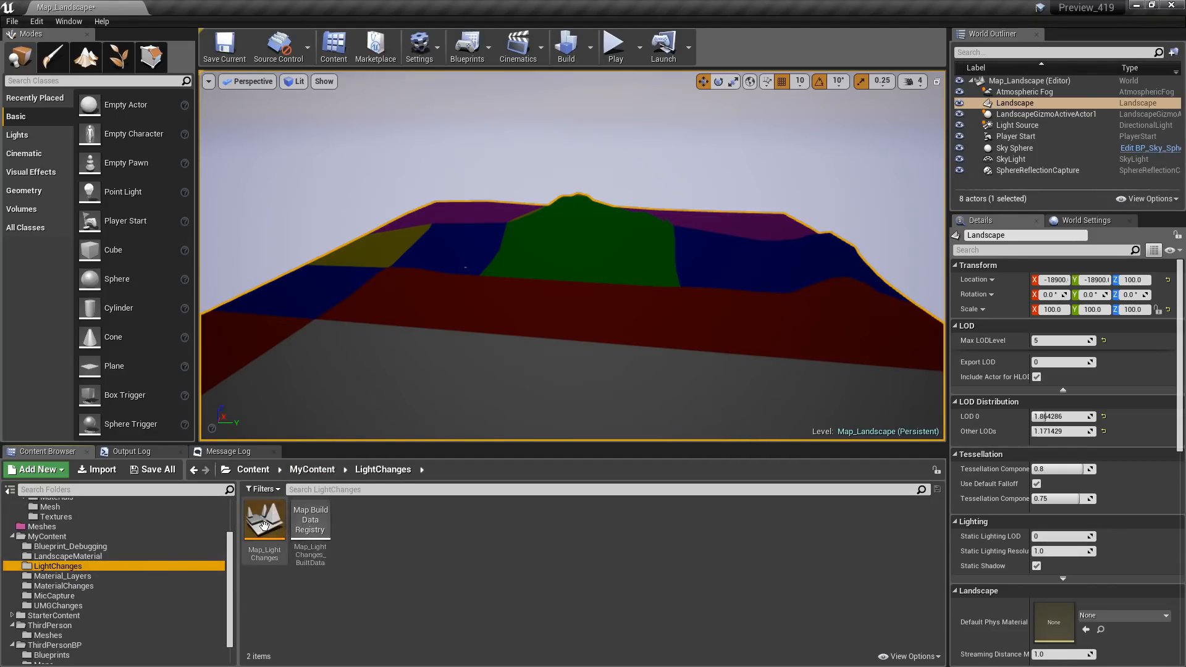
{"action": "double_click", "coordinate": [265, 521]}
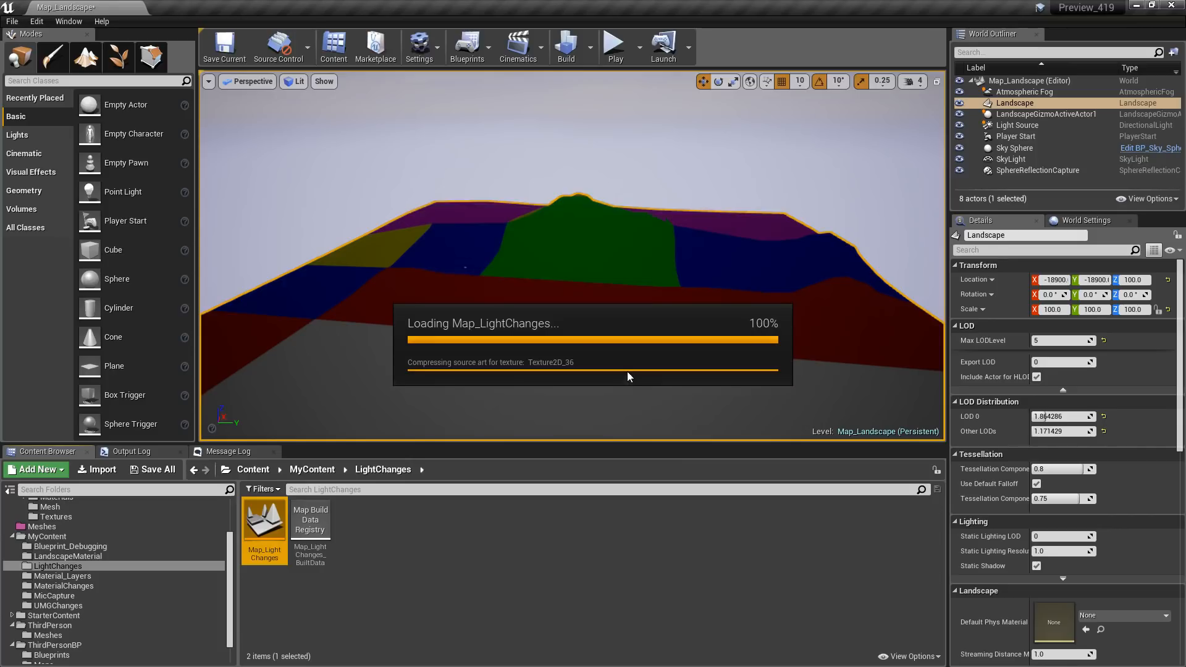
{"action": "double_click", "coordinate": [264, 520]}
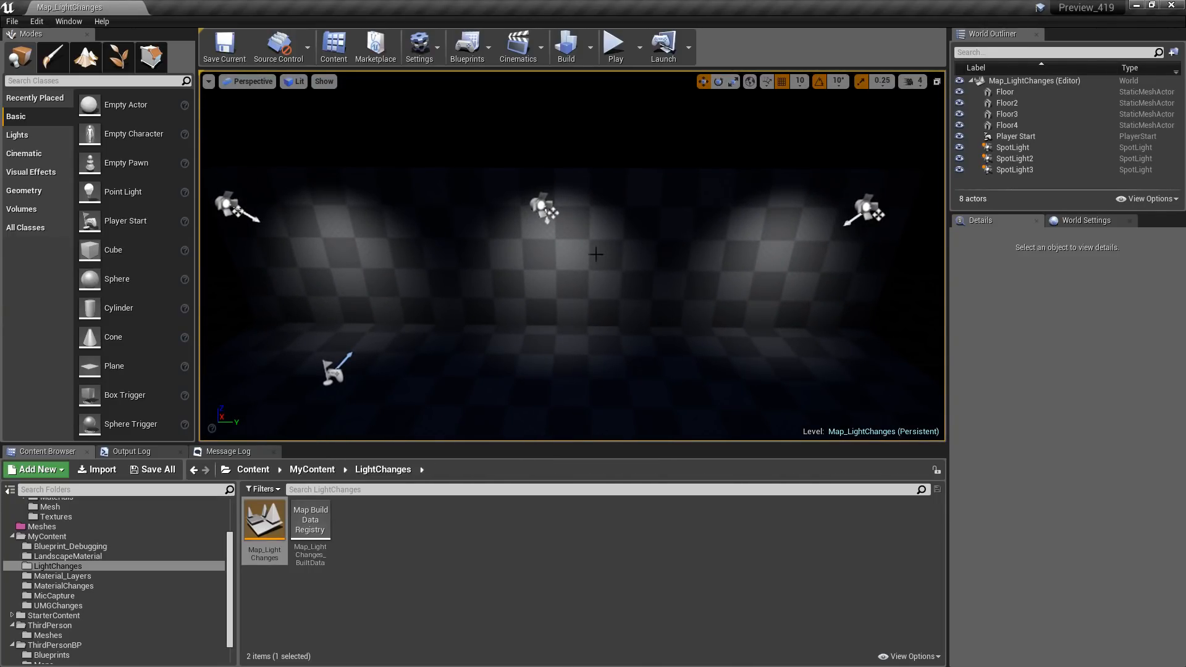
{"action": "left_click", "coordinate": [231, 201]}
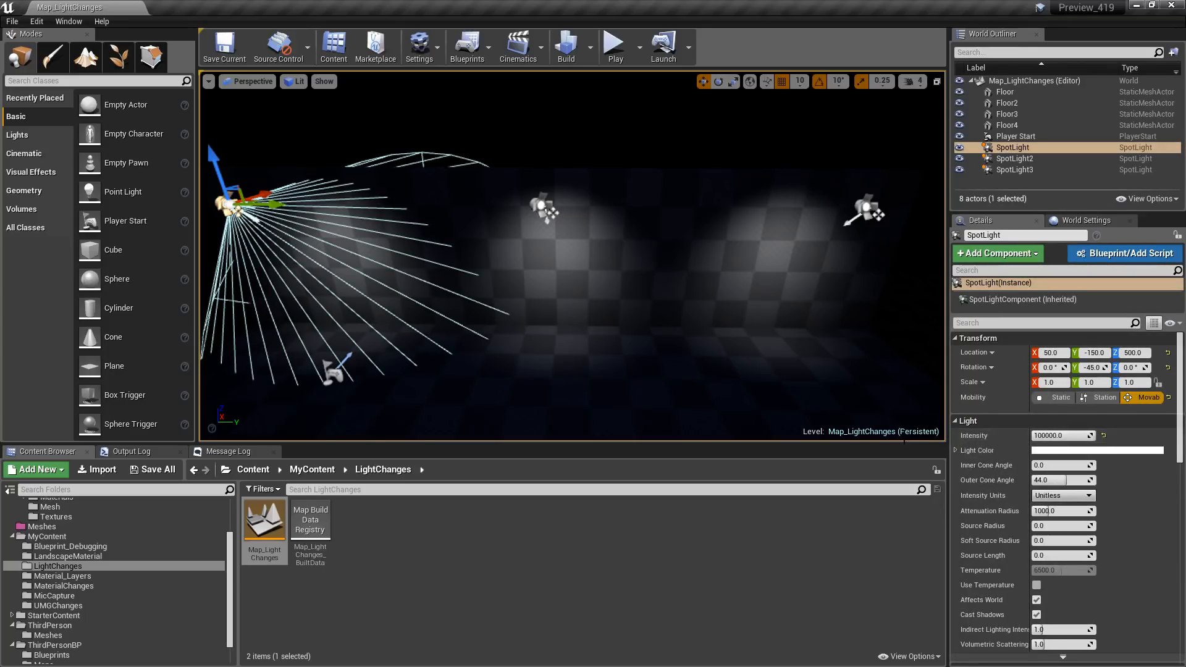
{"action": "mouse_move", "coordinate": [984, 495]}
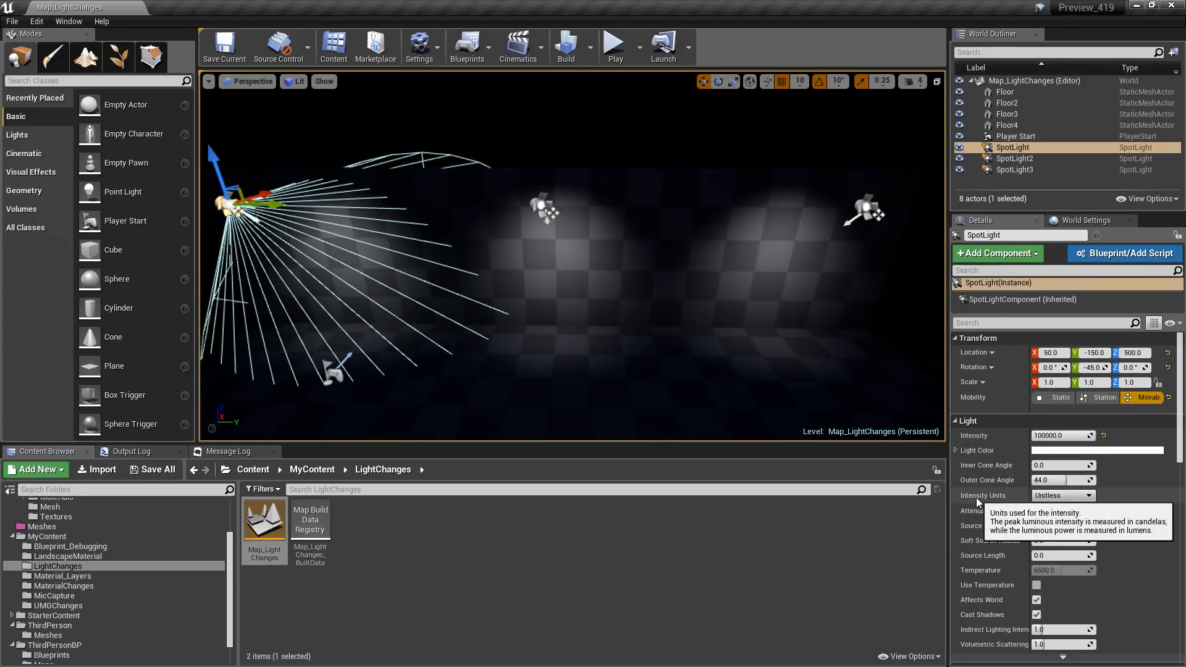
{"action": "mouse_move", "coordinate": [1037, 495]}
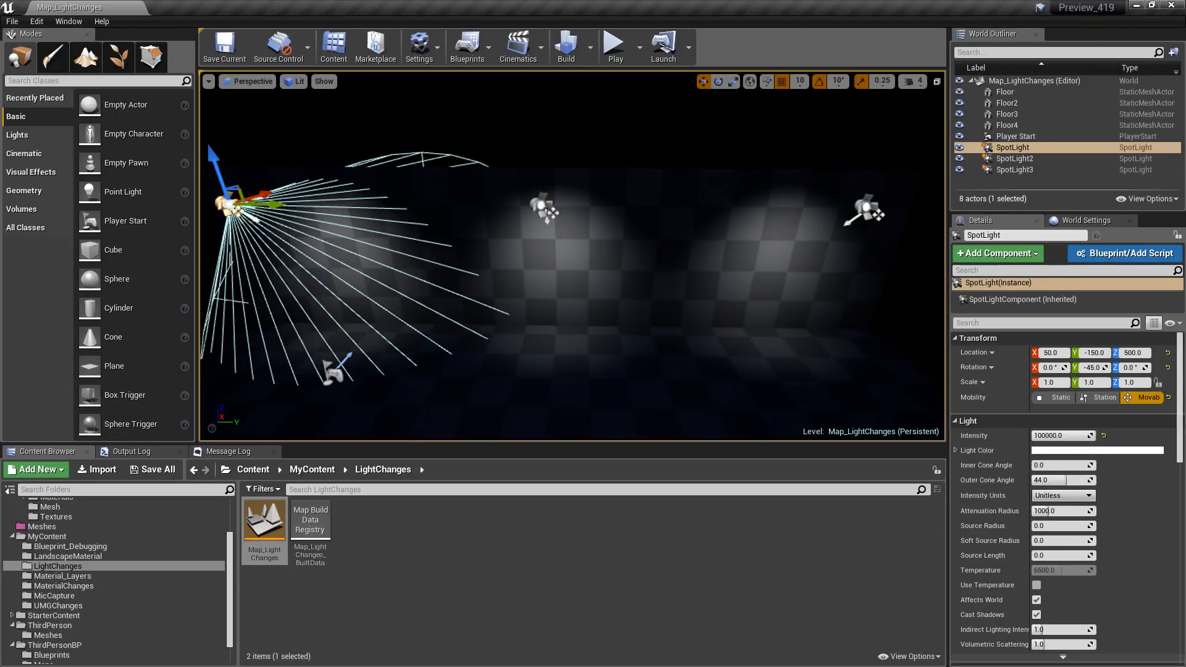
{"action": "left_click", "coordinate": [1015, 159]}
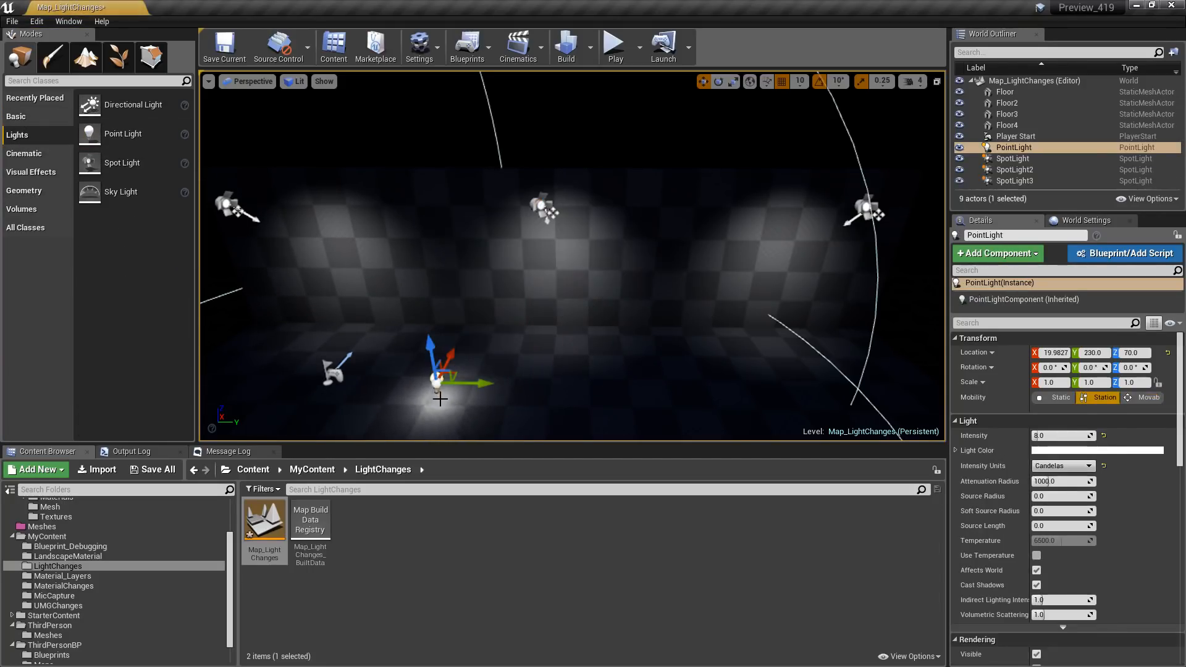
{"action": "mouse_move", "coordinate": [1063, 465]}
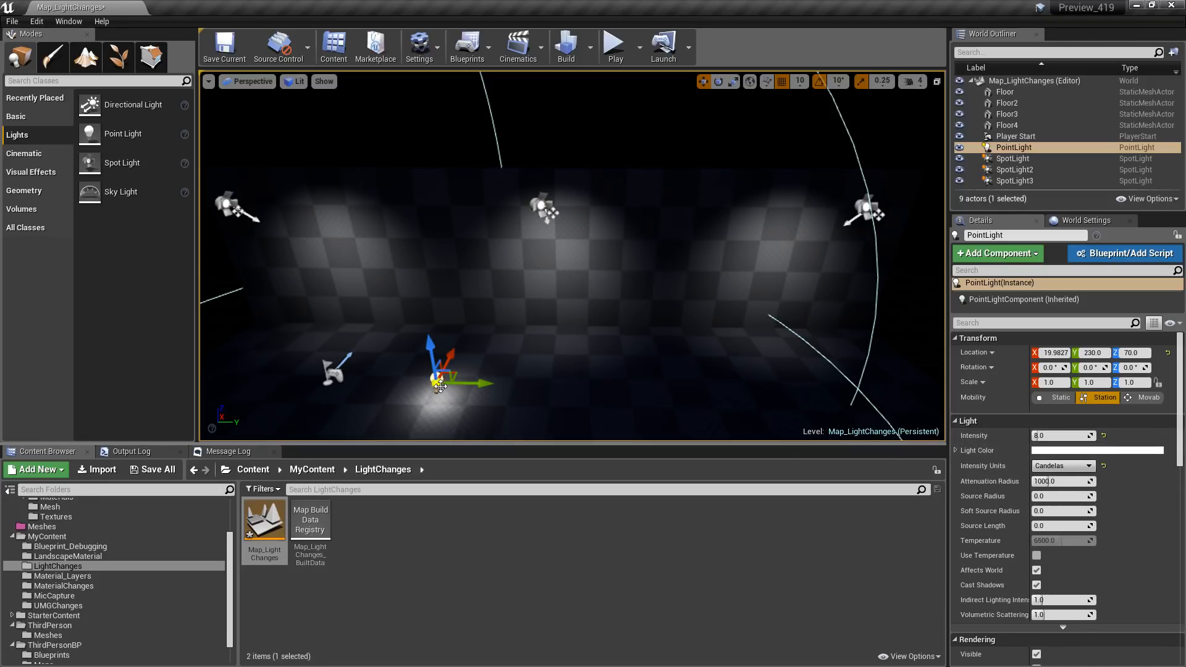
{"action": "key", "text": "Delete"}
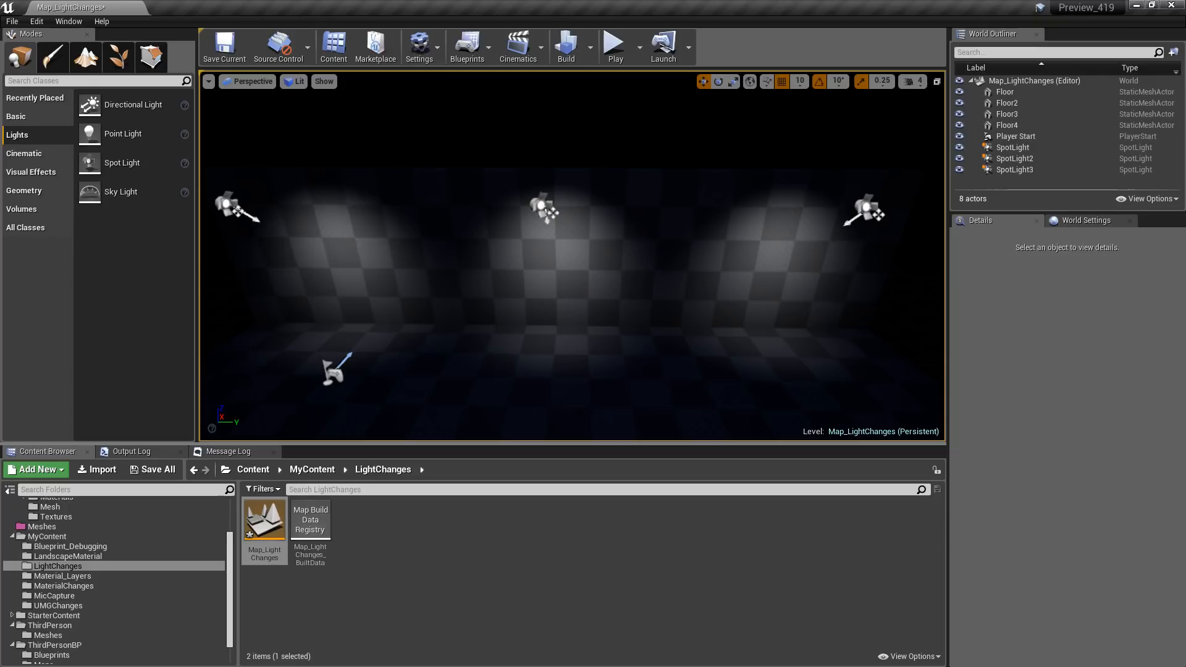
- Set SpotLight3's intensity units to Lumens and check SpotLight2 at 160 candelas
{"action": "left_click", "coordinate": [234, 210]}
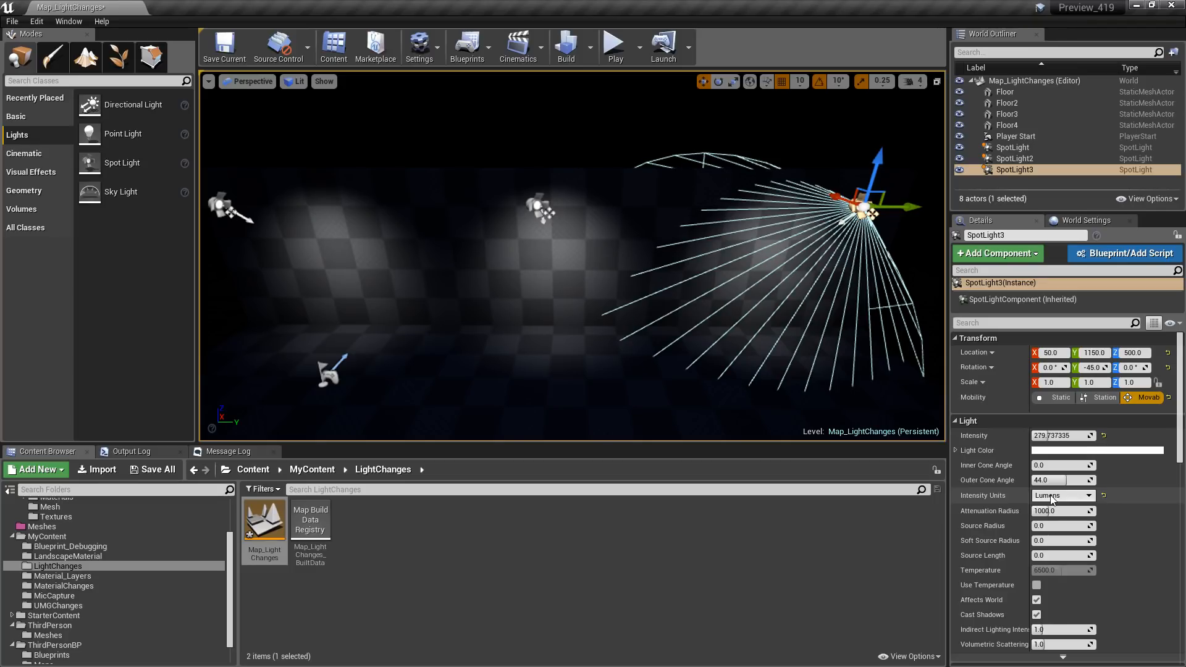
{"action": "mouse_move", "coordinate": [1066, 496]}
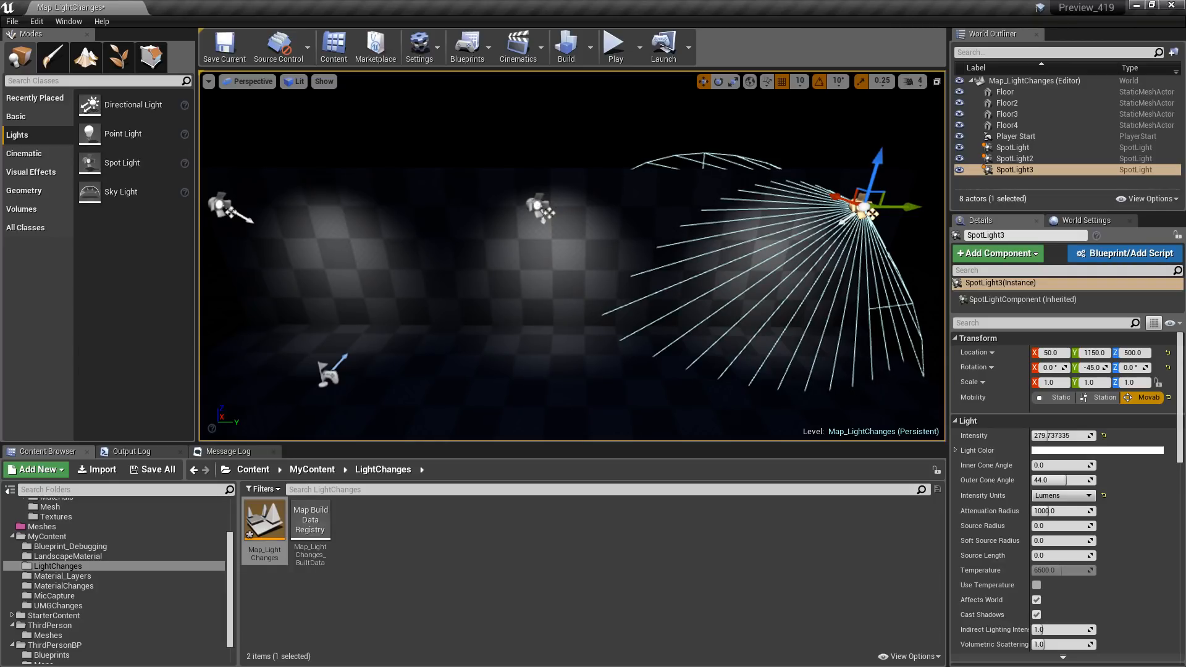
{"action": "left_click", "coordinate": [1015, 159]}
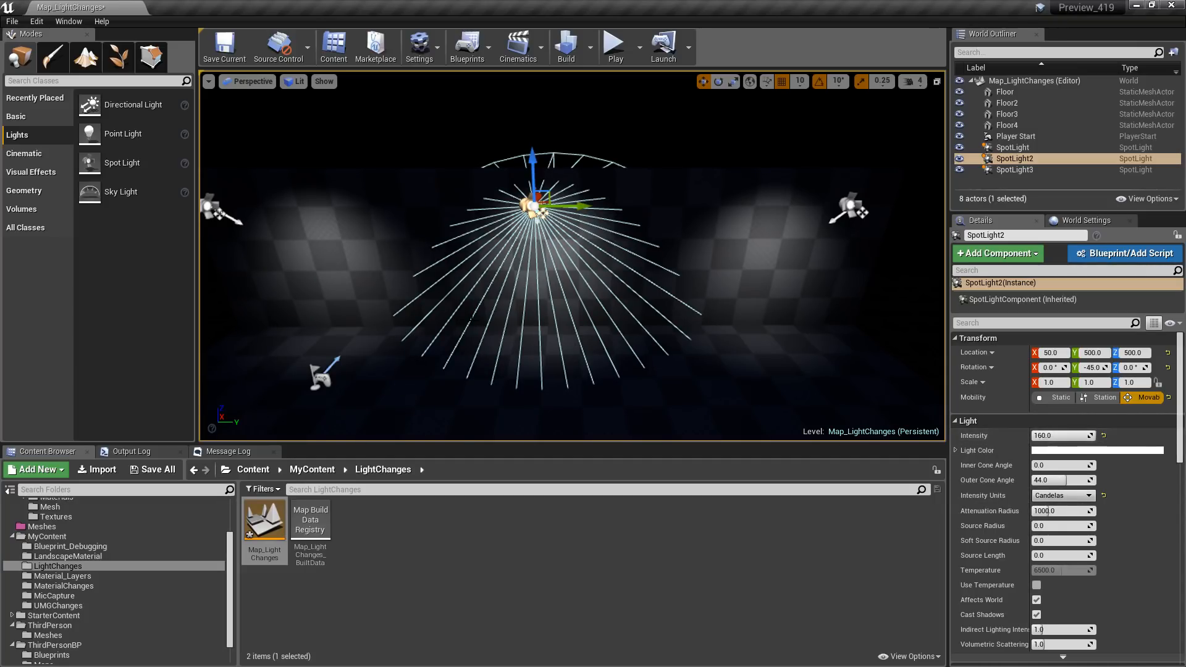
{"action": "left_click", "coordinate": [1013, 147]}
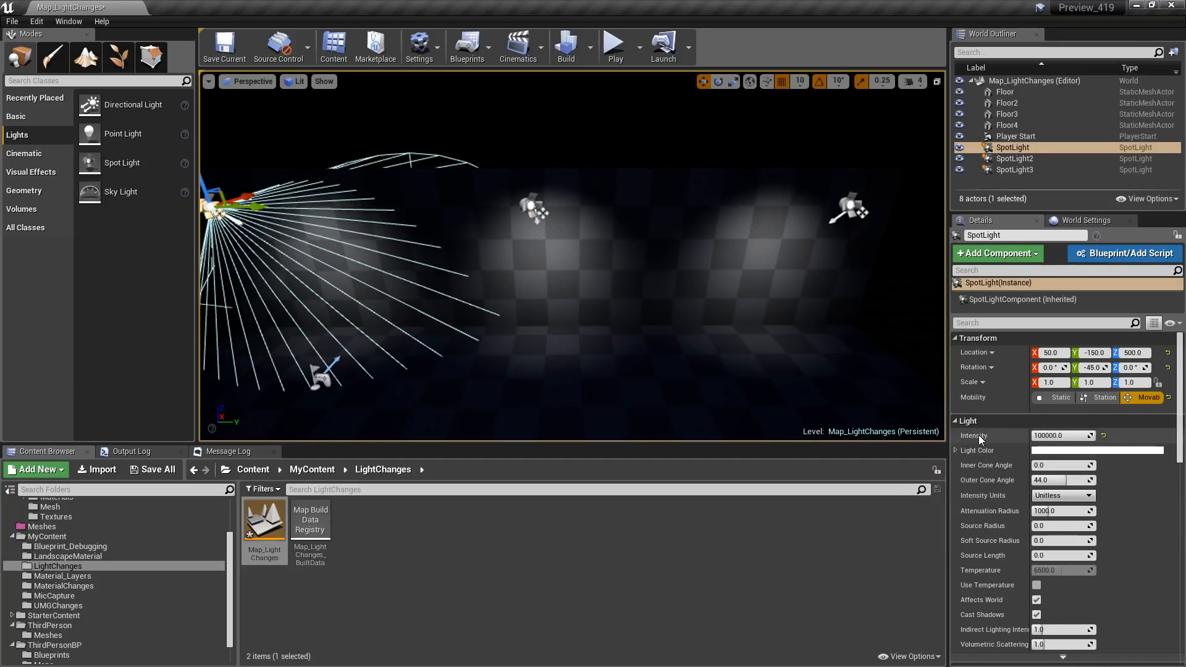
{"action": "left_click", "coordinate": [1062, 496]}
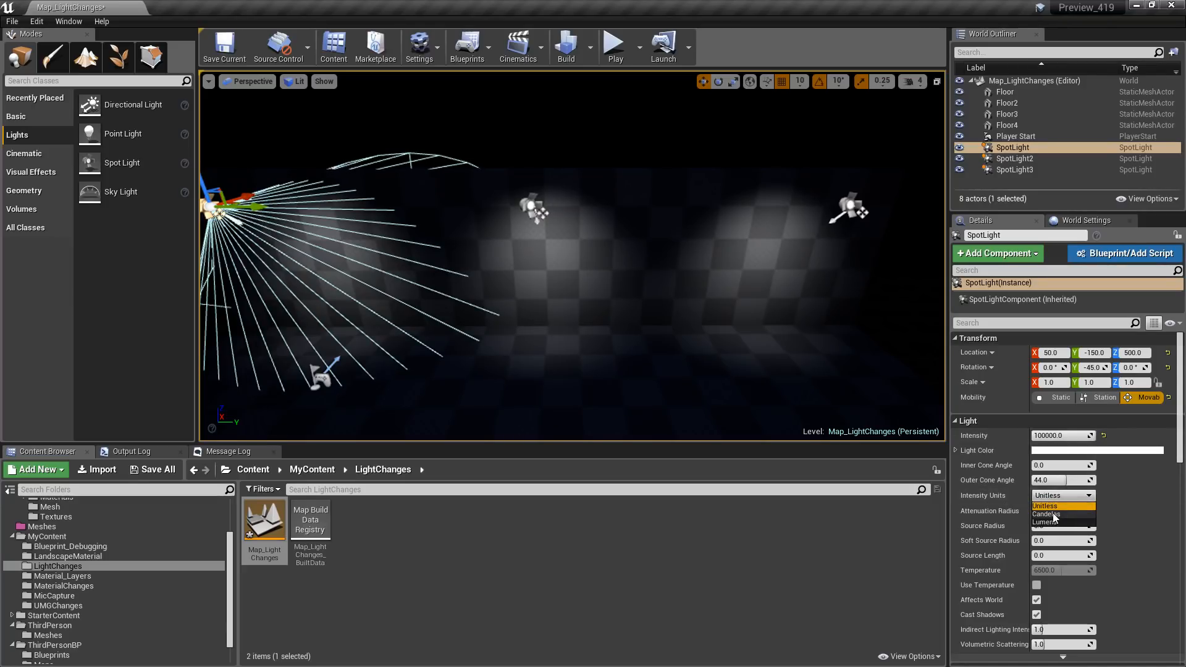
{"action": "left_click", "coordinate": [1046, 515]}
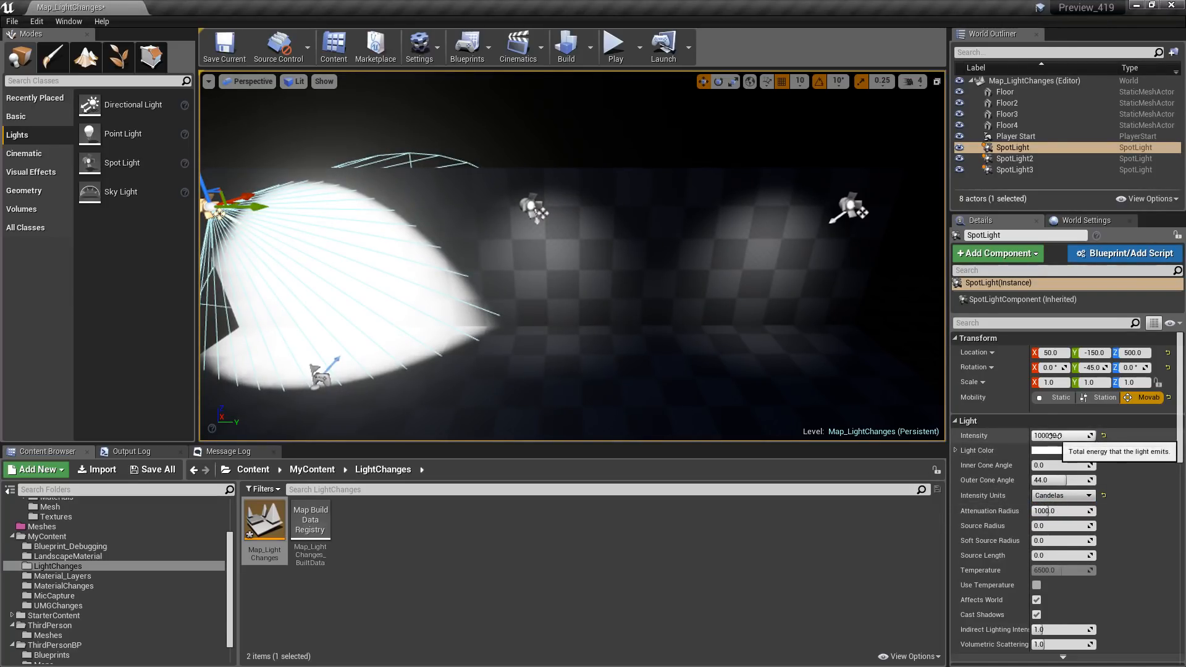
{"action": "type", "text": "125.085144"}
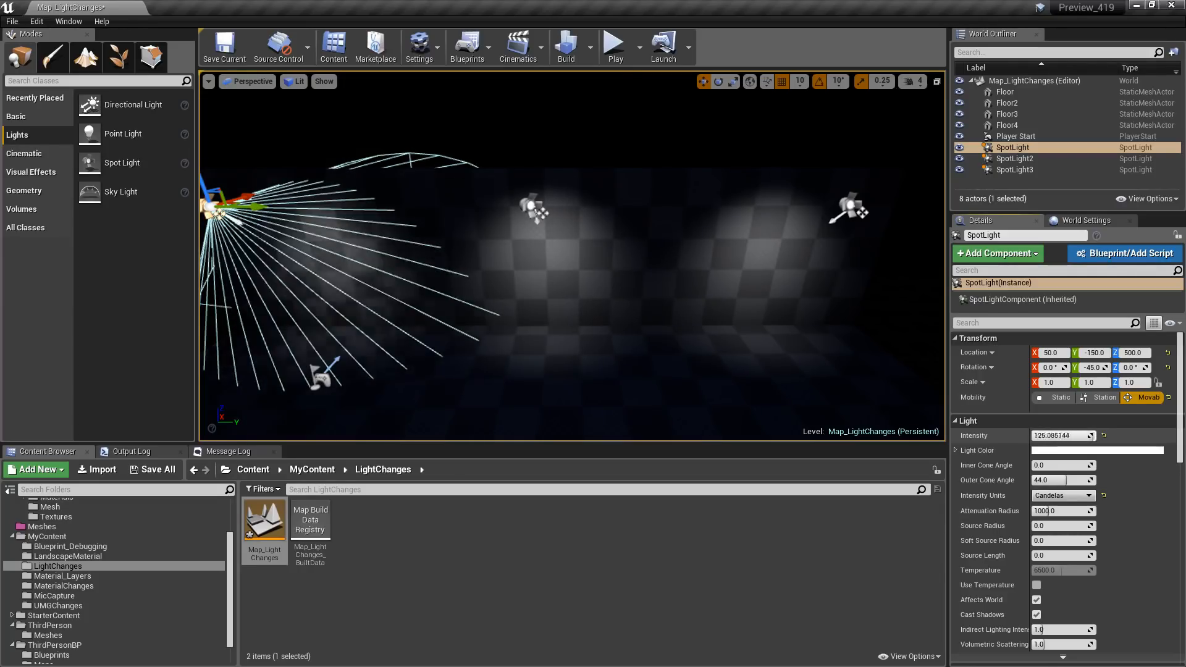
{"action": "type", "text": "105.910126"}
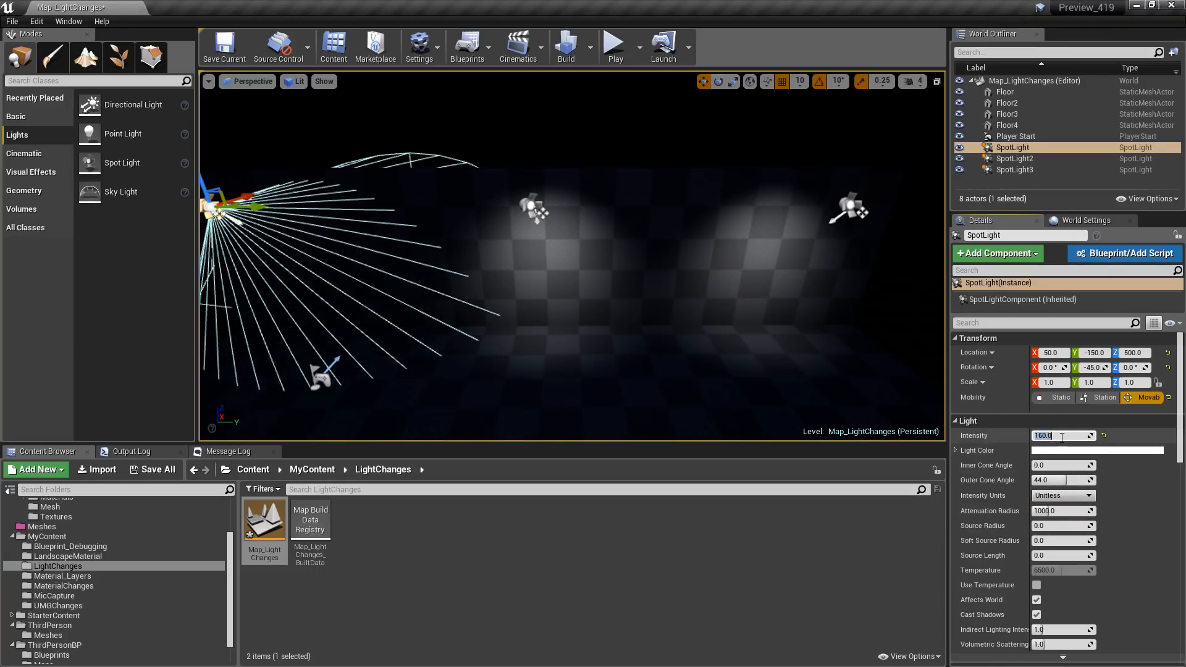
{"action": "type", "text": "100000.0"}
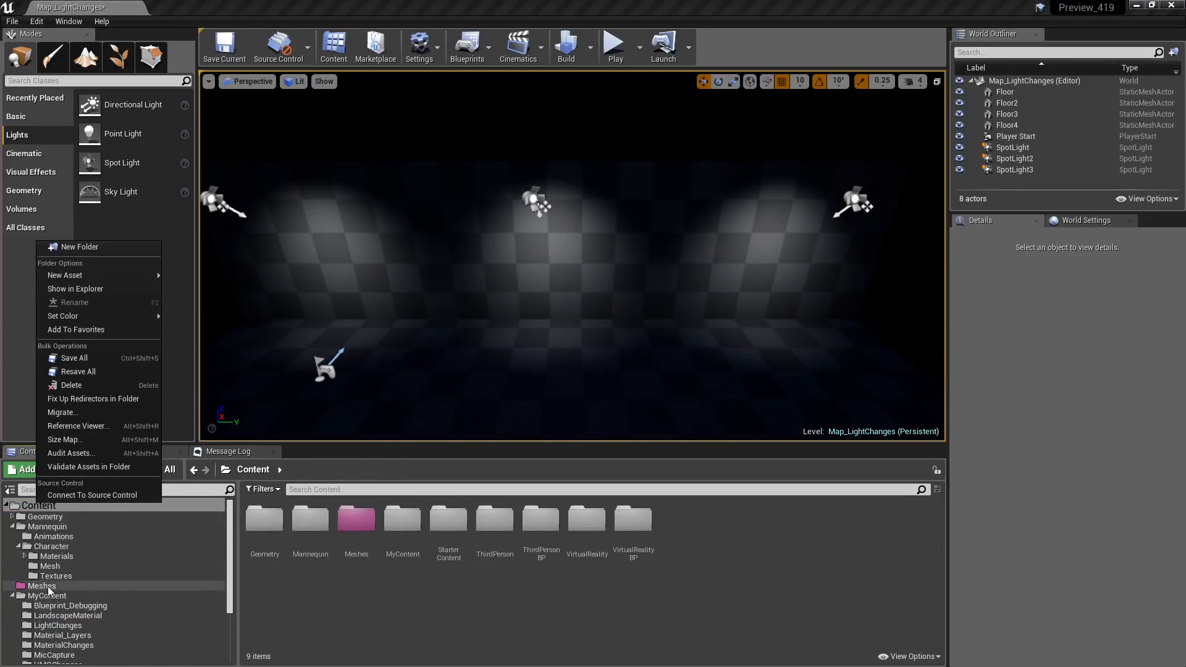
{"action": "mouse_move", "coordinate": [65, 443]}
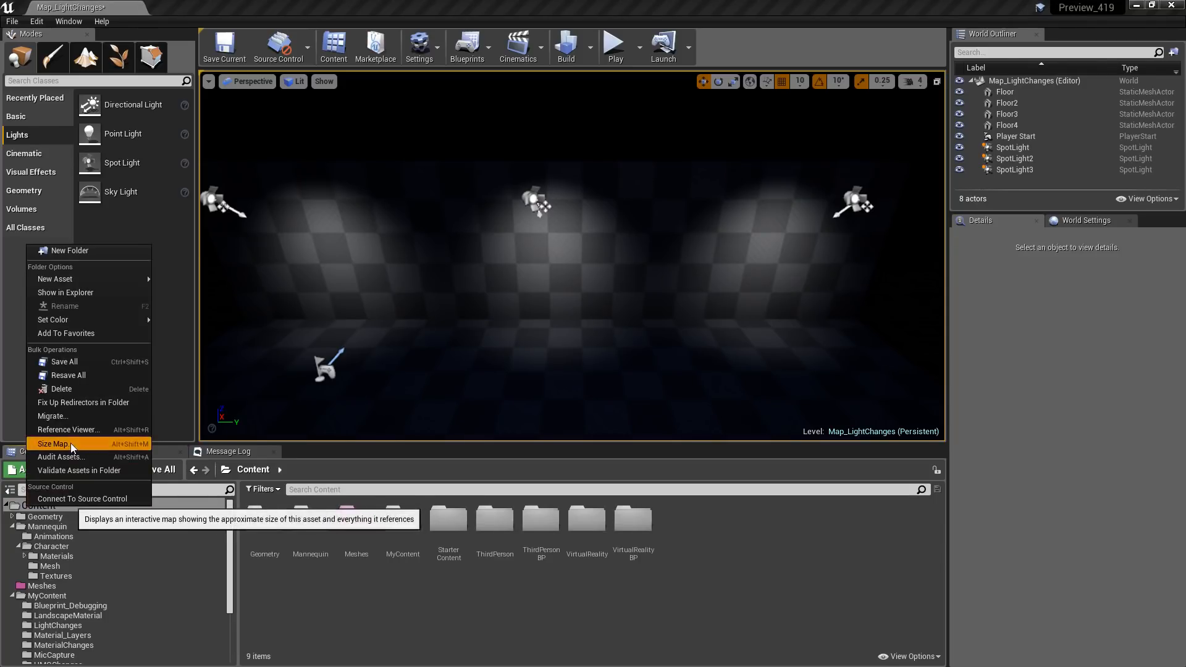
{"action": "left_click", "coordinate": [52, 444]}
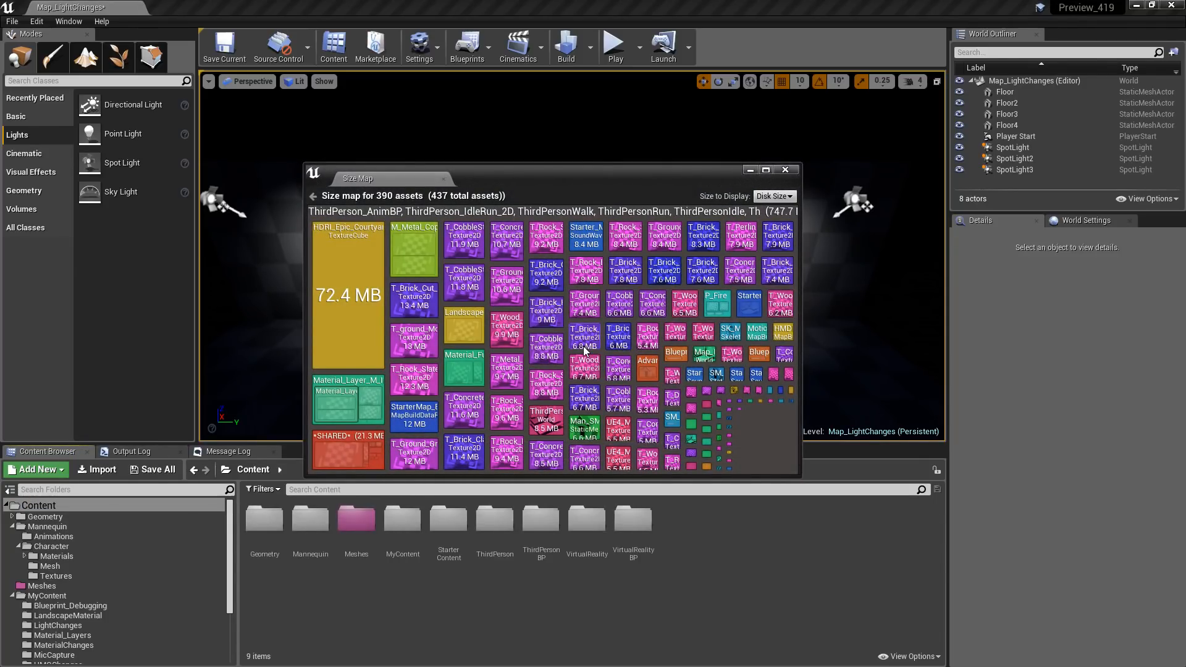
{"action": "left_click", "coordinate": [773, 197]}
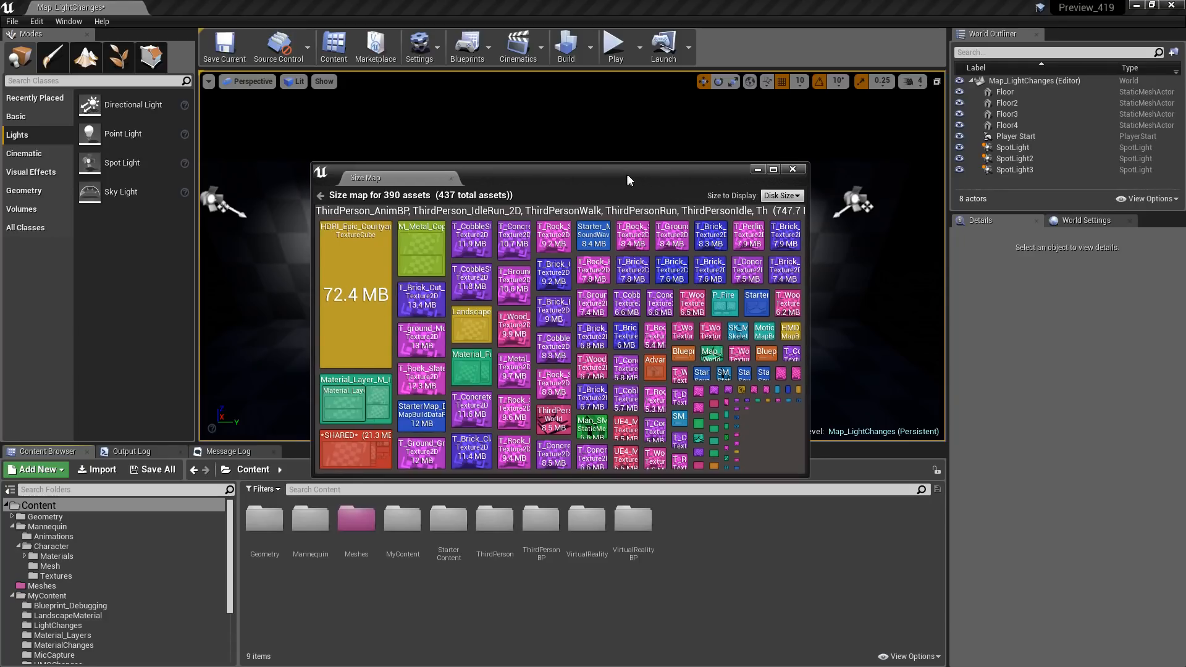
{"action": "left_click_drag", "start_coordinate": [627, 177], "coordinate": [637, 172]}
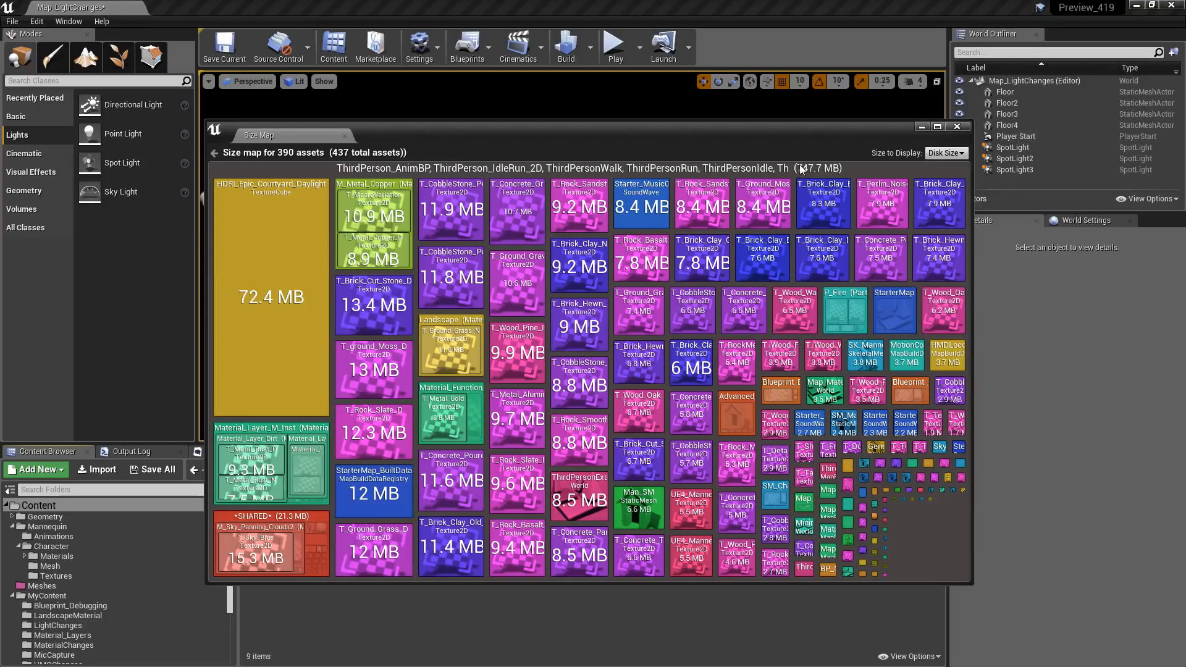
{"action": "mouse_move", "coordinate": [904, 164]}
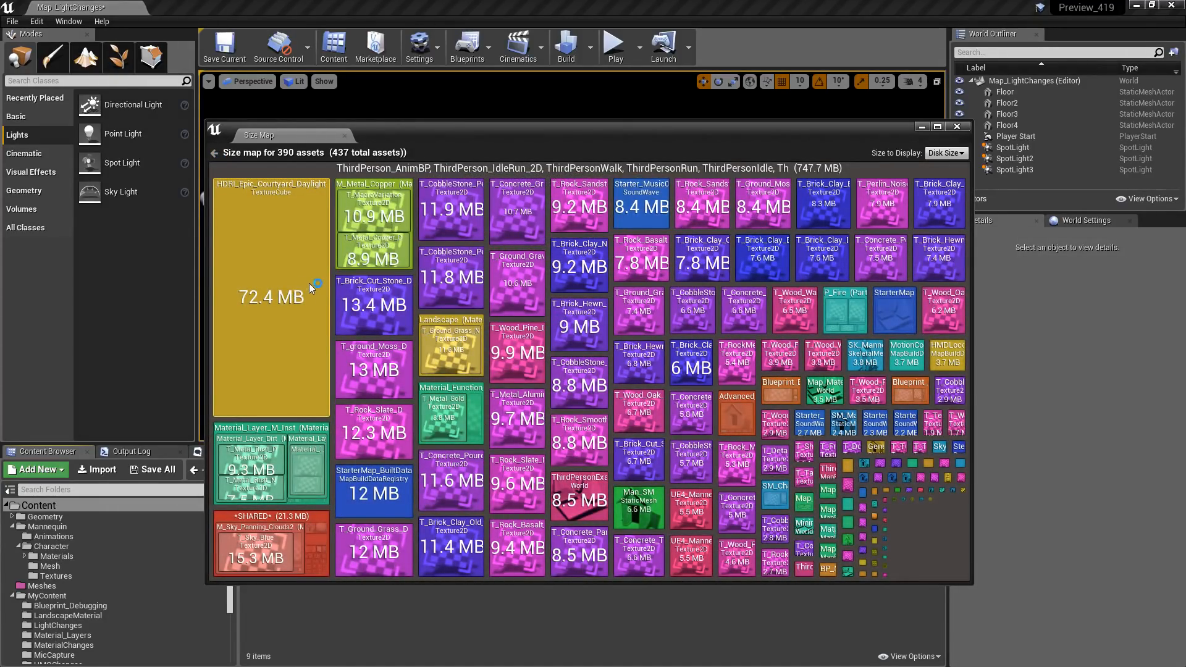
{"action": "double_click", "coordinate": [373, 215]}
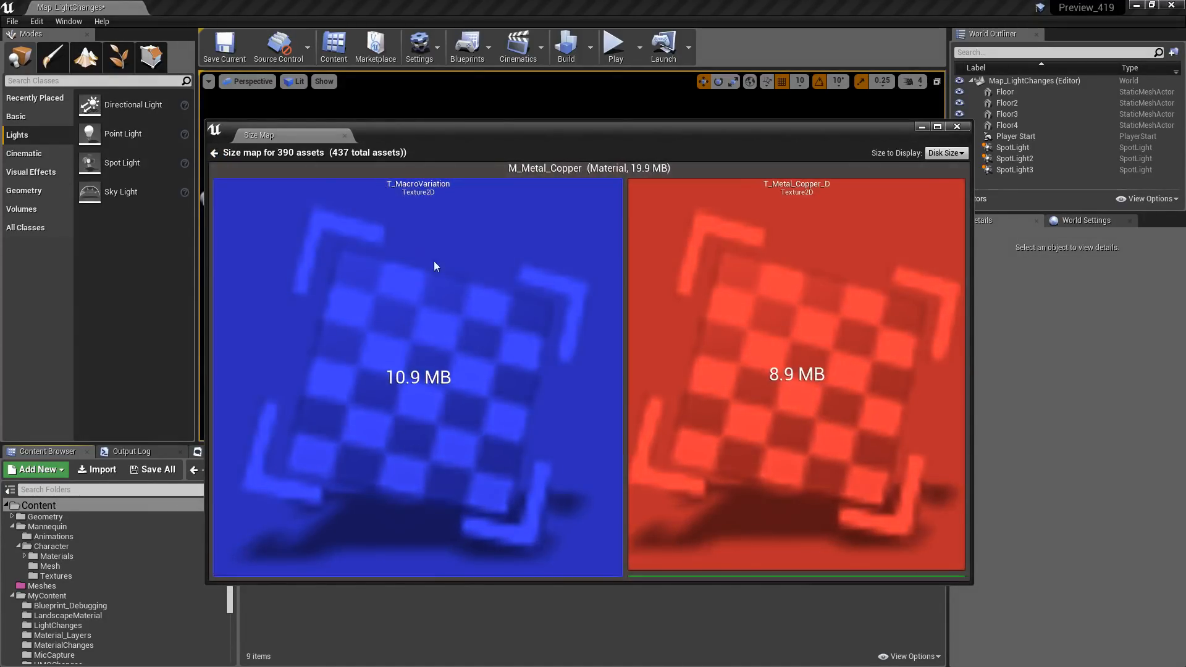
{"action": "mouse_move", "coordinate": [741, 295]}
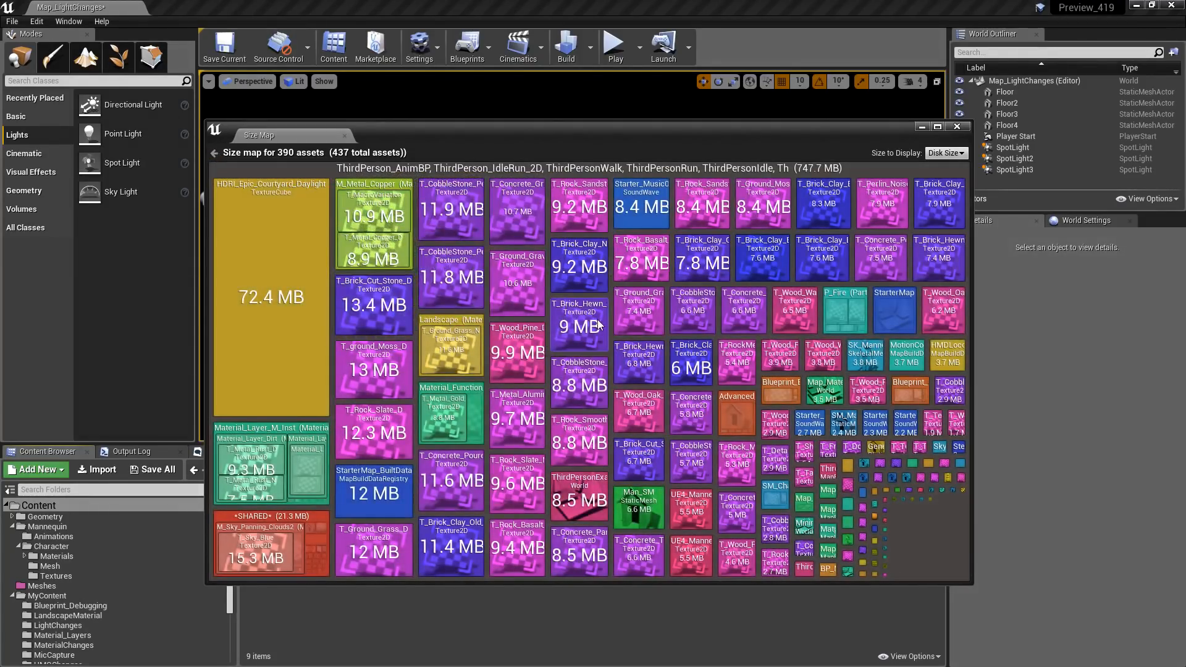
{"action": "mouse_move", "coordinate": [723, 395]}
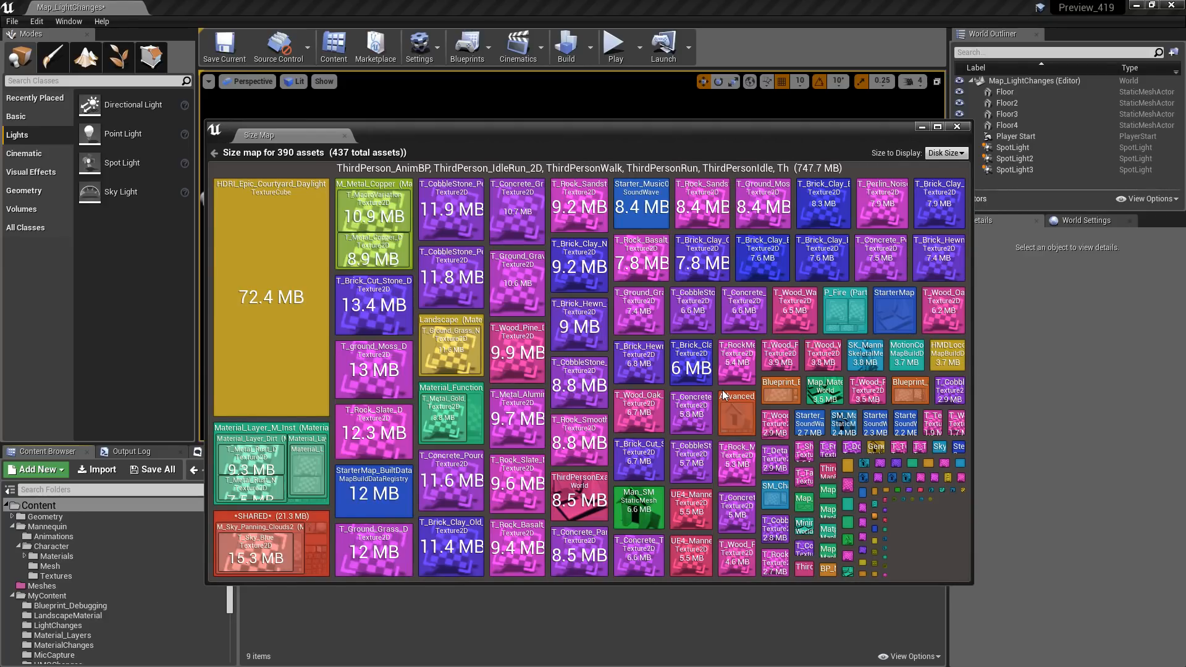
{"action": "mouse_move", "coordinate": [641, 370]}
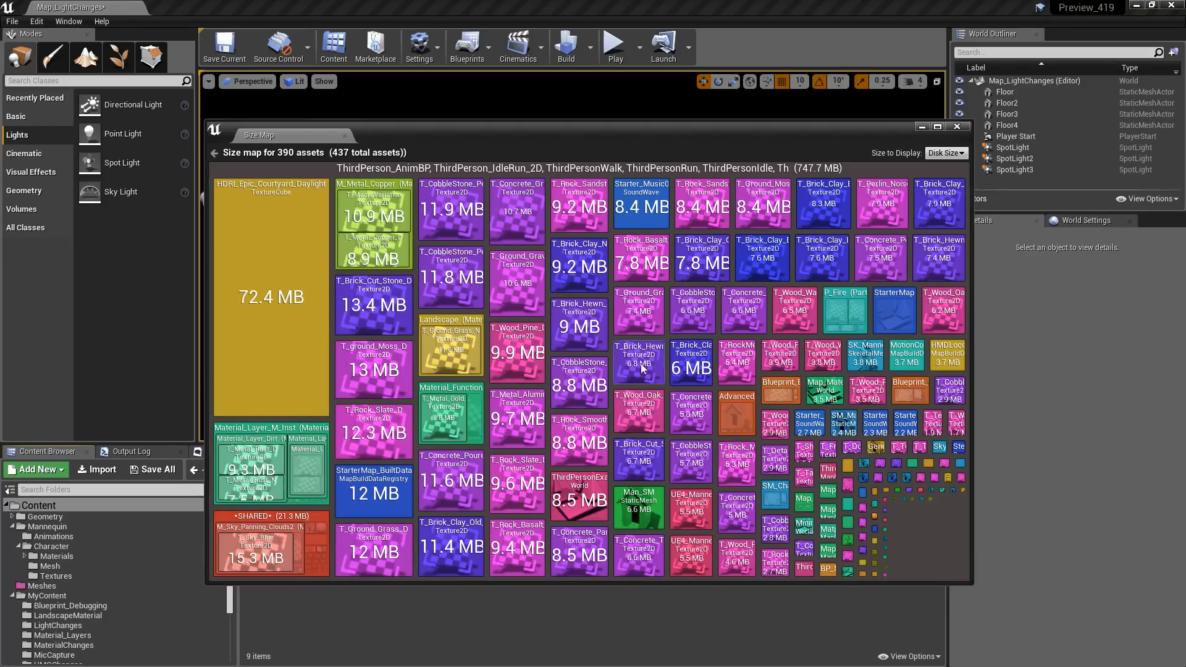
{"action": "mouse_move", "coordinate": [549, 161]}
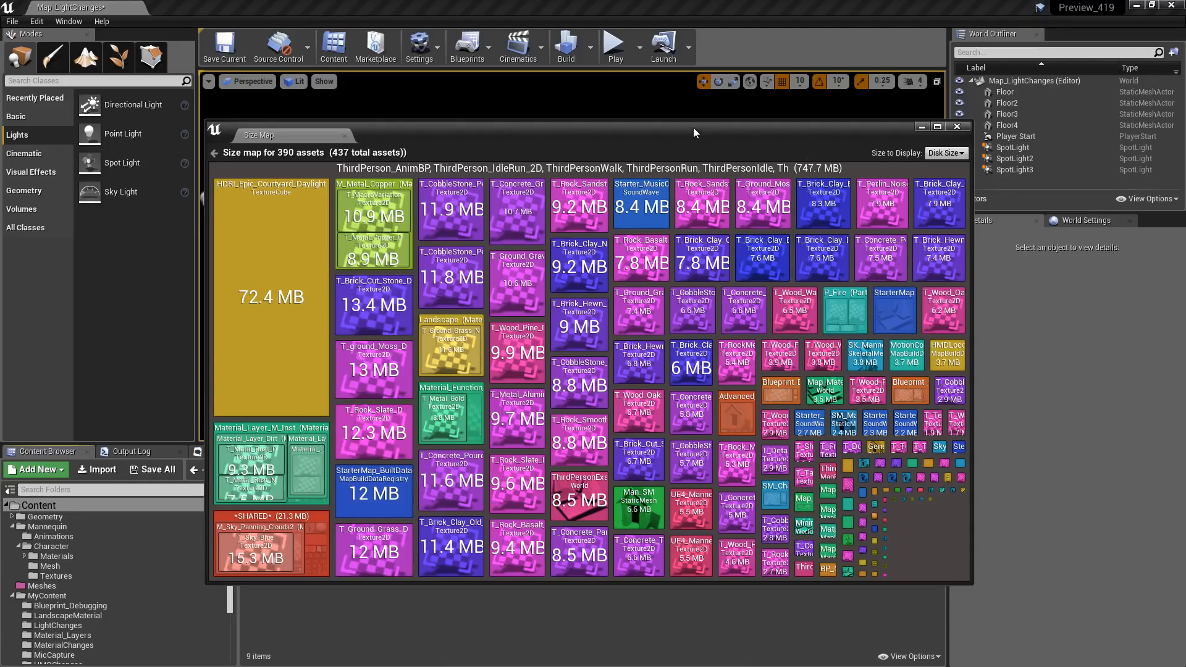
{"action": "left_click", "coordinate": [957, 126]}
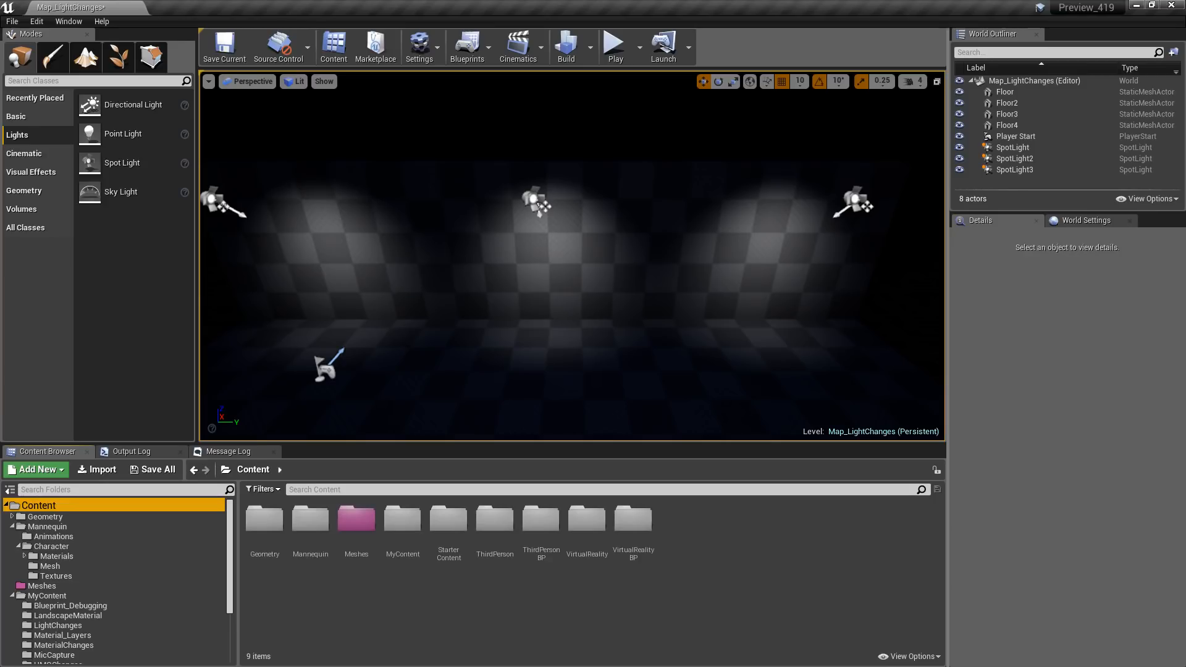
- In Project Crypto settings, generate a new encryption key and signing keys and enable pak signing
{"action": "left_click", "coordinate": [35, 21]}
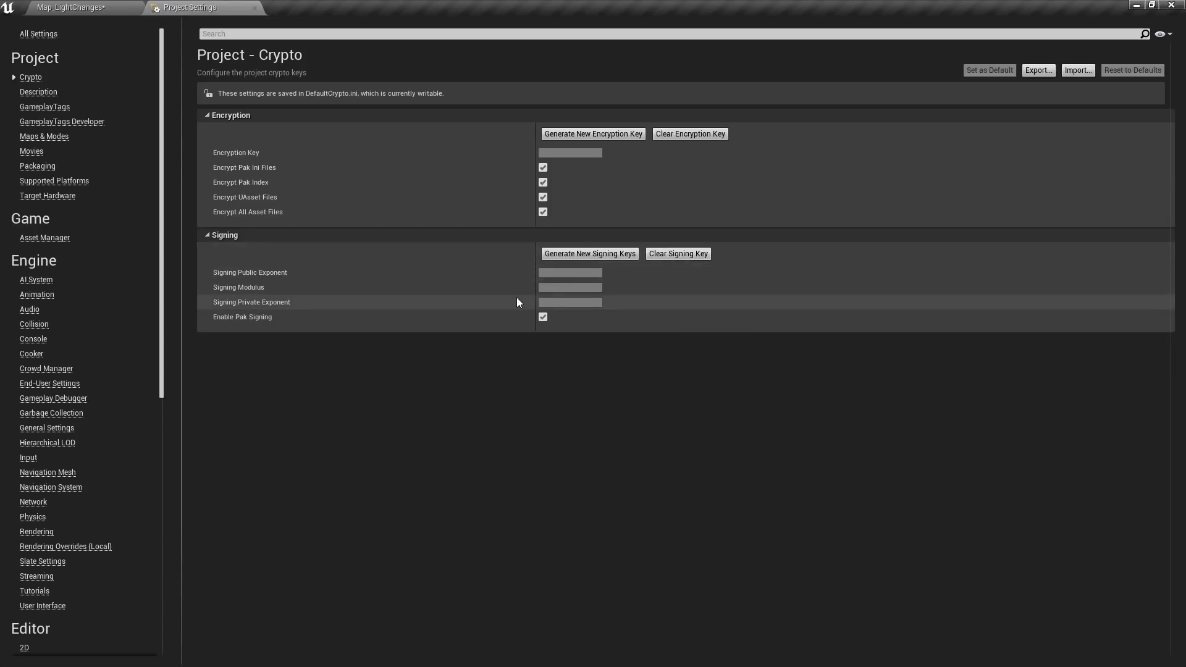
{"action": "mouse_move", "coordinate": [542, 167]}
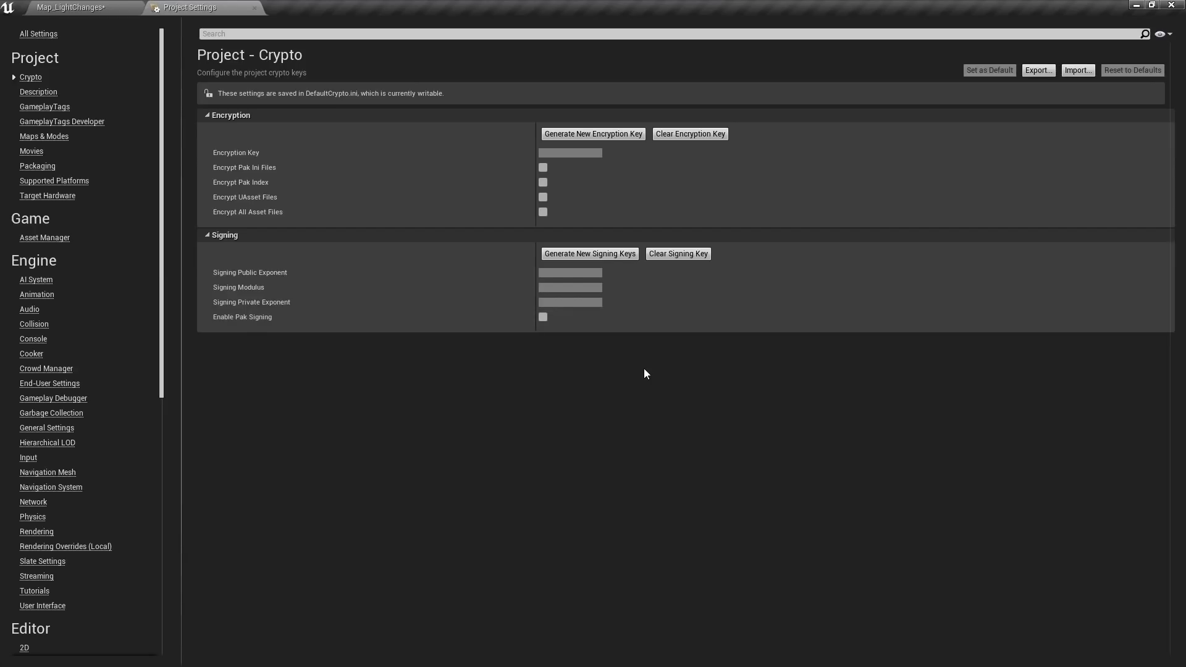
{"action": "mouse_move", "coordinate": [598, 137]}
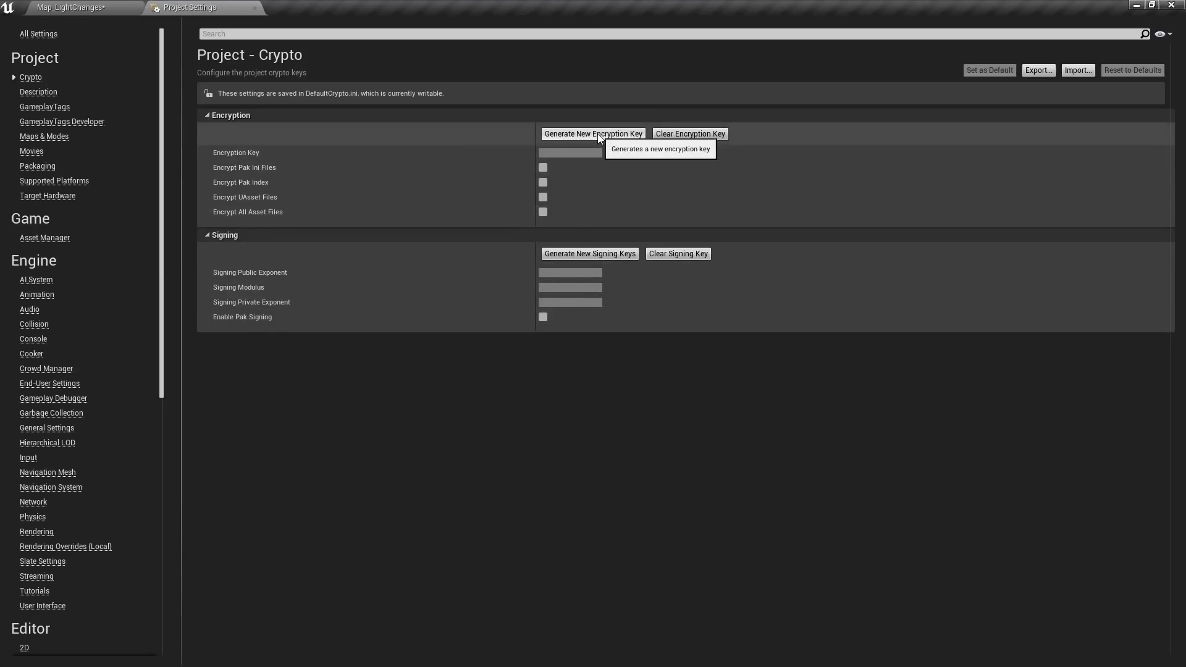
{"action": "left_click", "coordinate": [593, 134]}
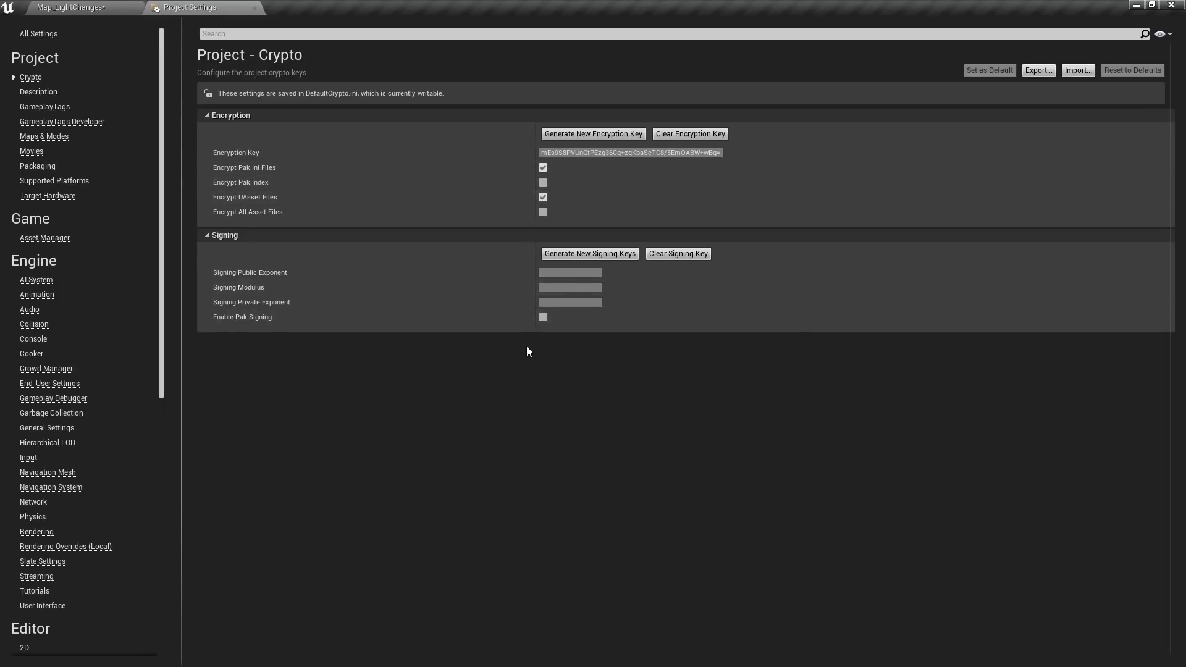
{"action": "left_click", "coordinate": [589, 254]}
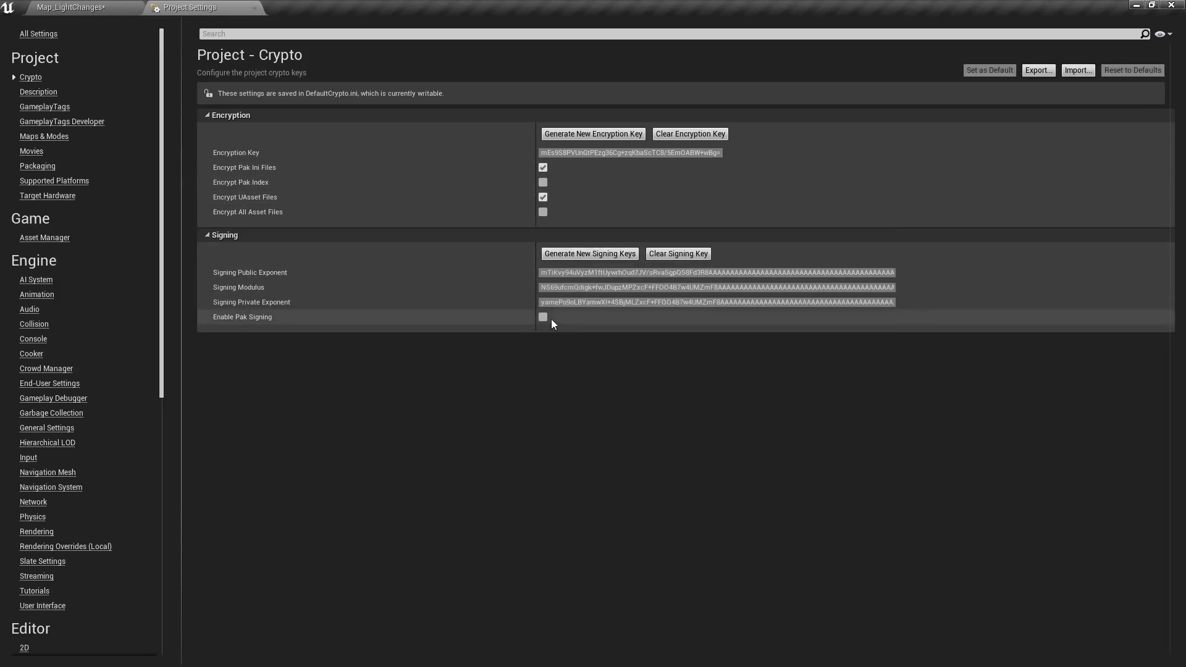
{"action": "left_click", "coordinate": [543, 318]}
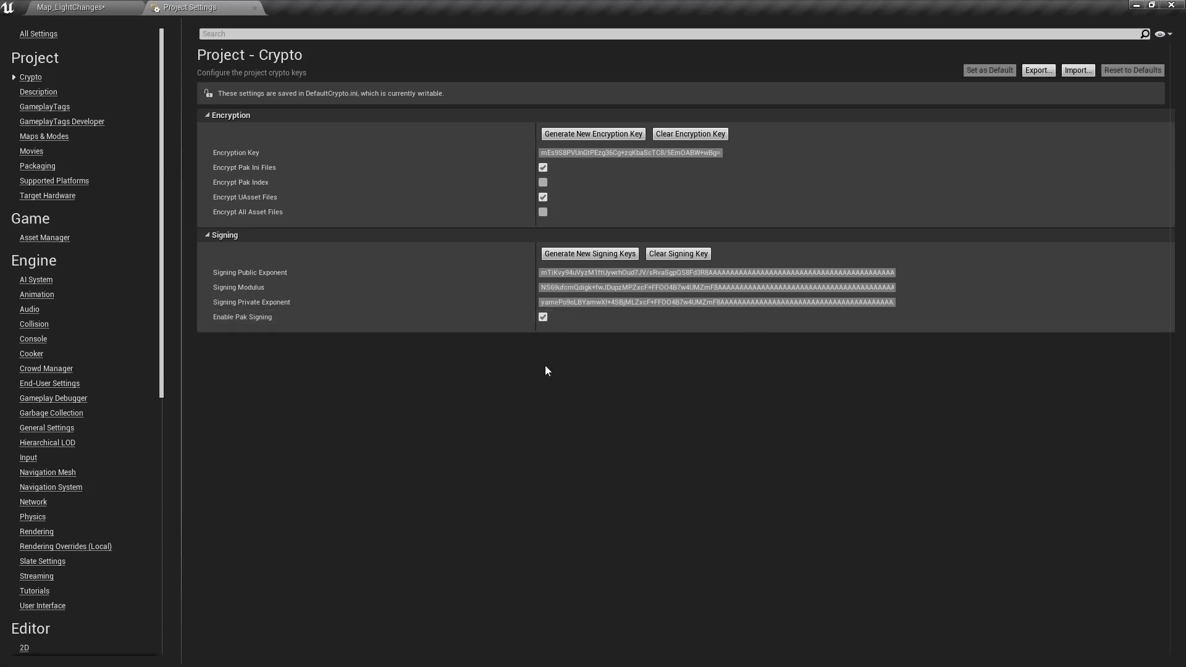
{"action": "mouse_move", "coordinate": [570, 341]}
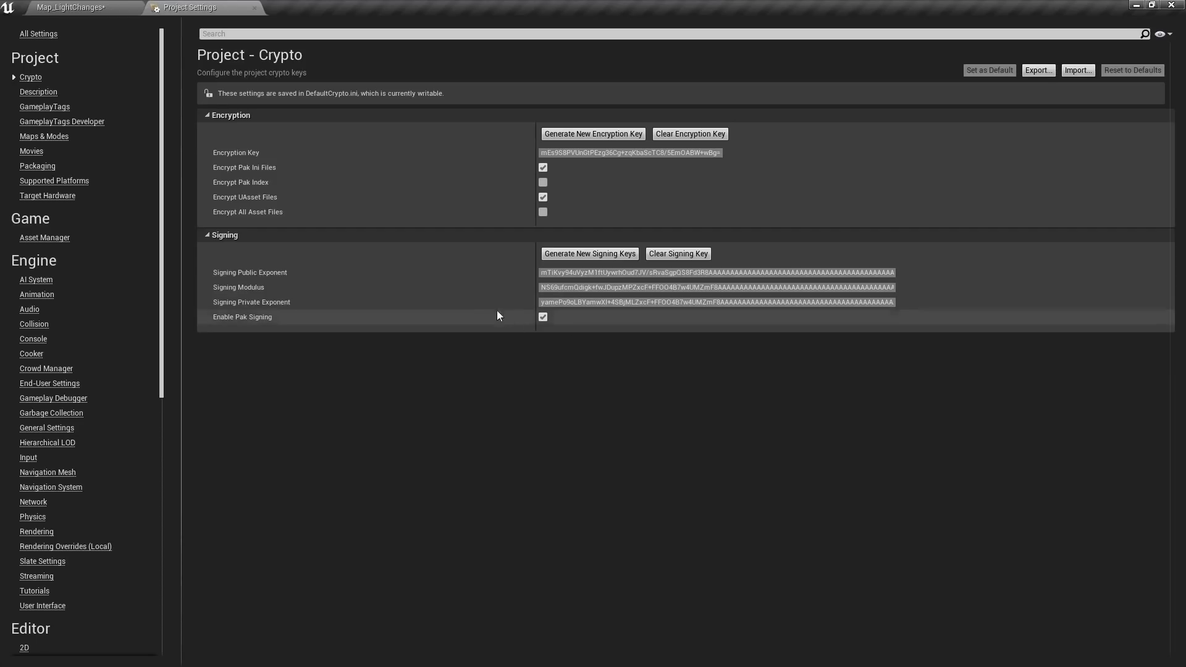
{"action": "mouse_move", "coordinate": [244, 201]}
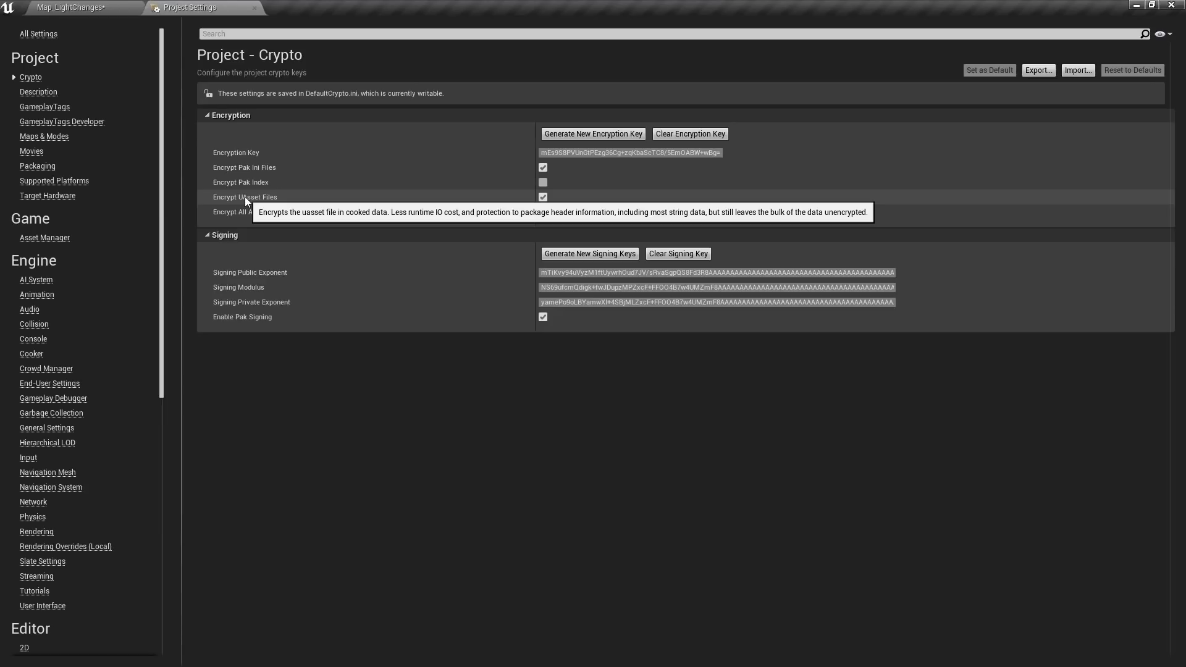
{"action": "mouse_move", "coordinate": [391, 441]}
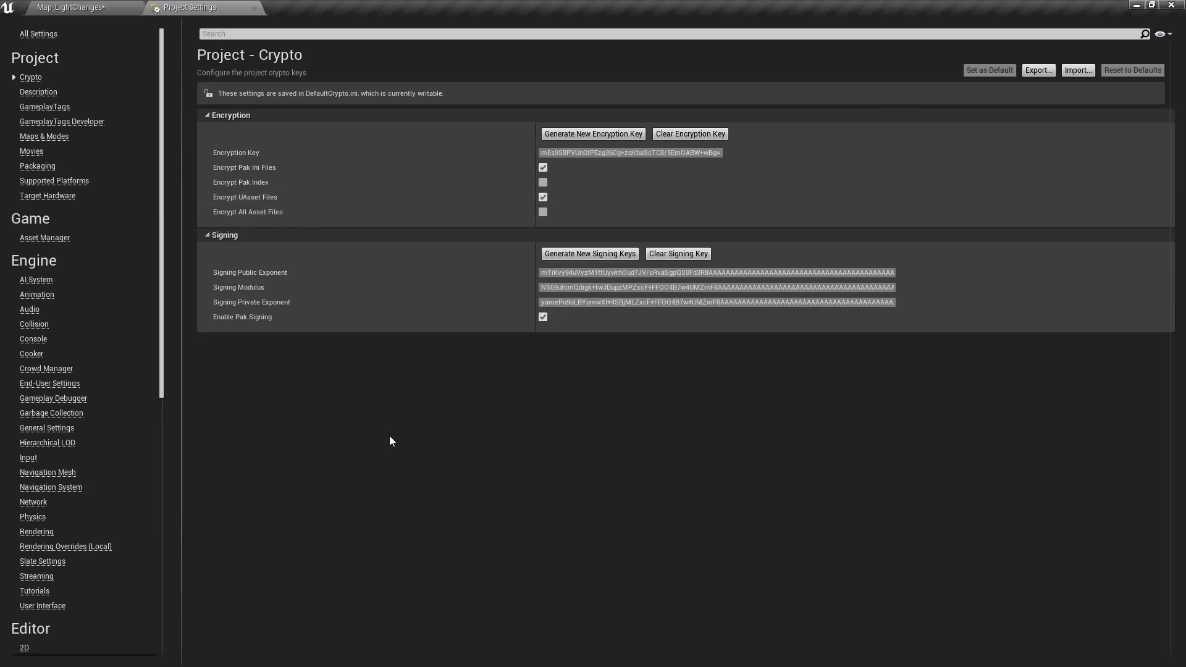
{"action": "mouse_move", "coordinate": [376, 410]}
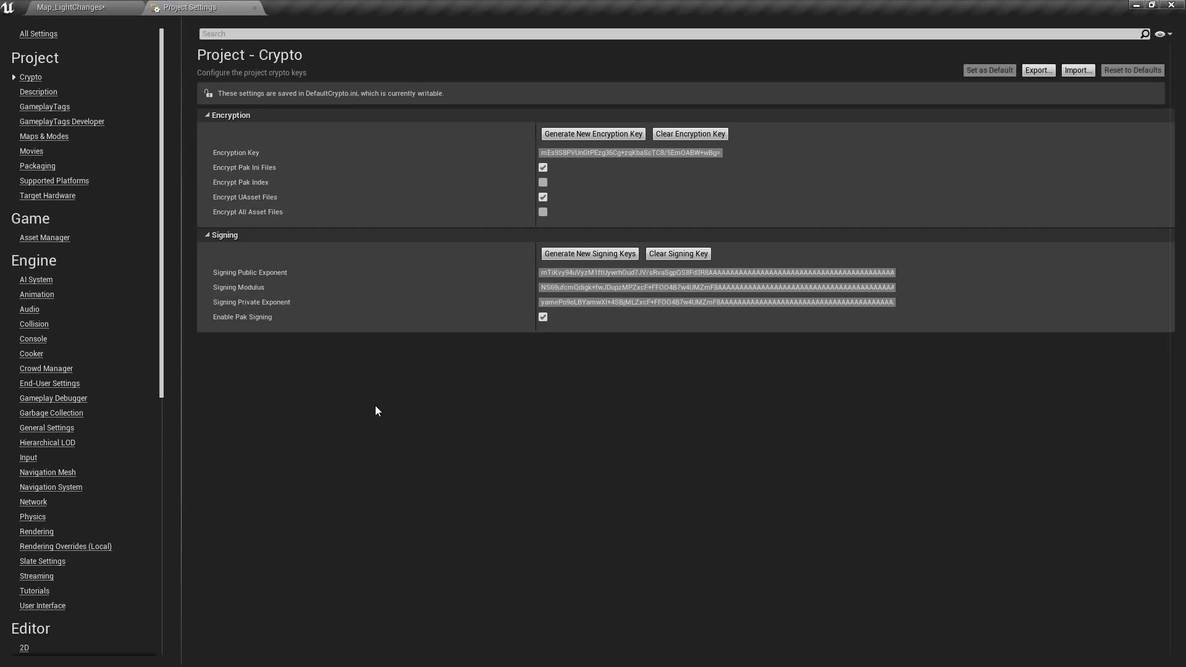